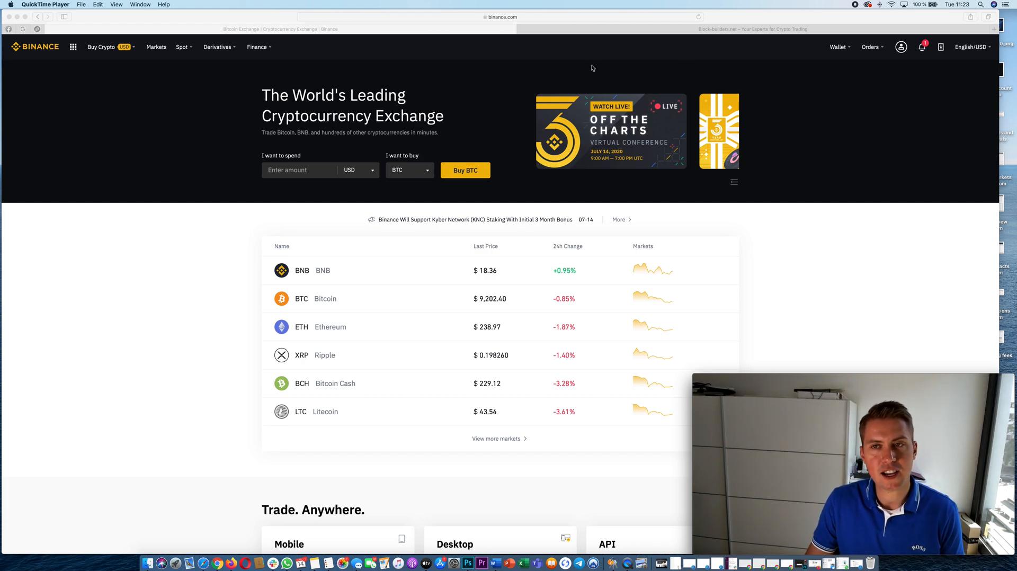
Step: Go to the Spot Wallet from the Wallet menu to see the hidden cash and crypto balances
left_click(837, 48)
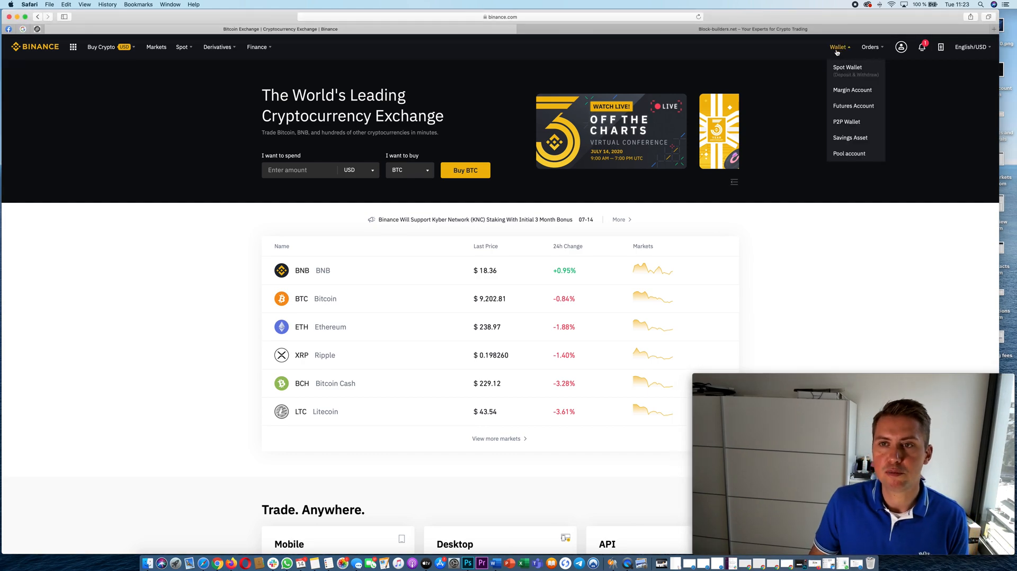
left_click(847, 71)
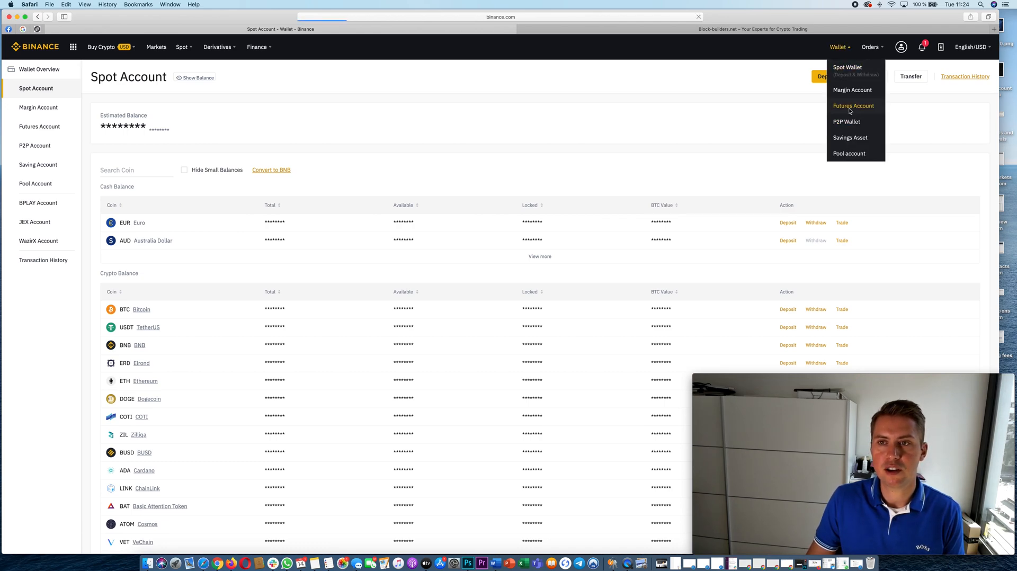
left_click(853, 106)
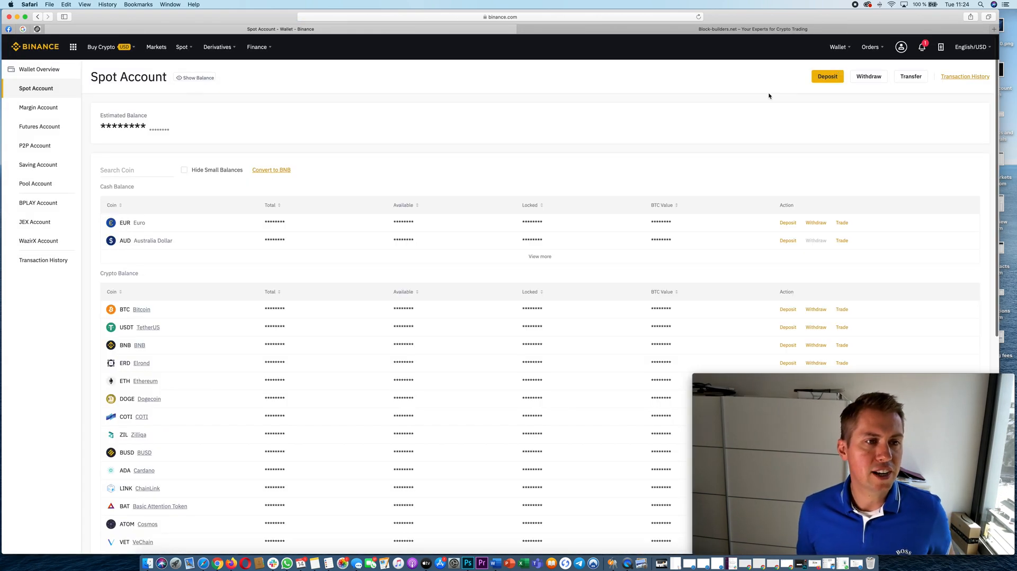
mouse_move(335, 218)
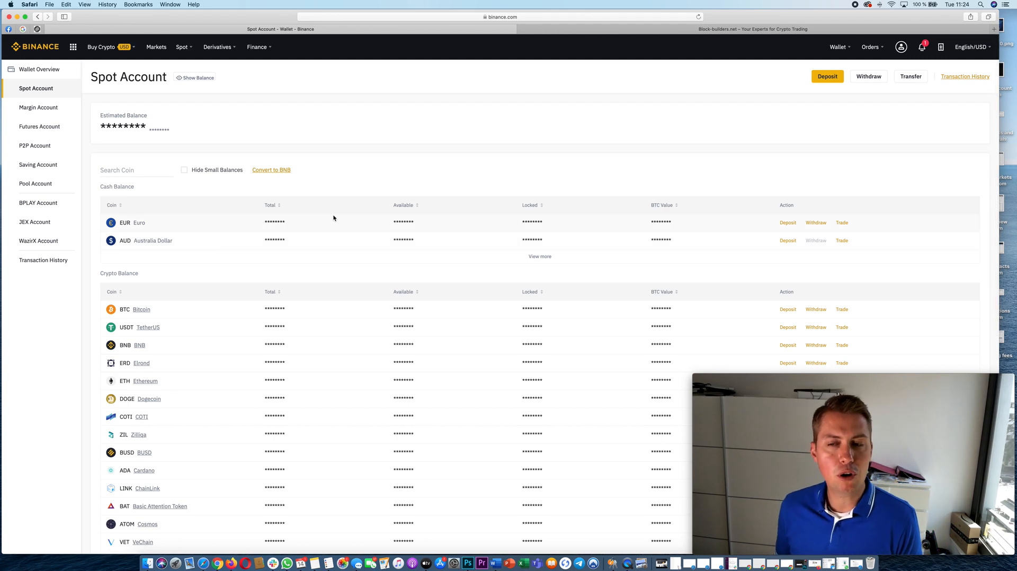
mouse_move(366, 261)
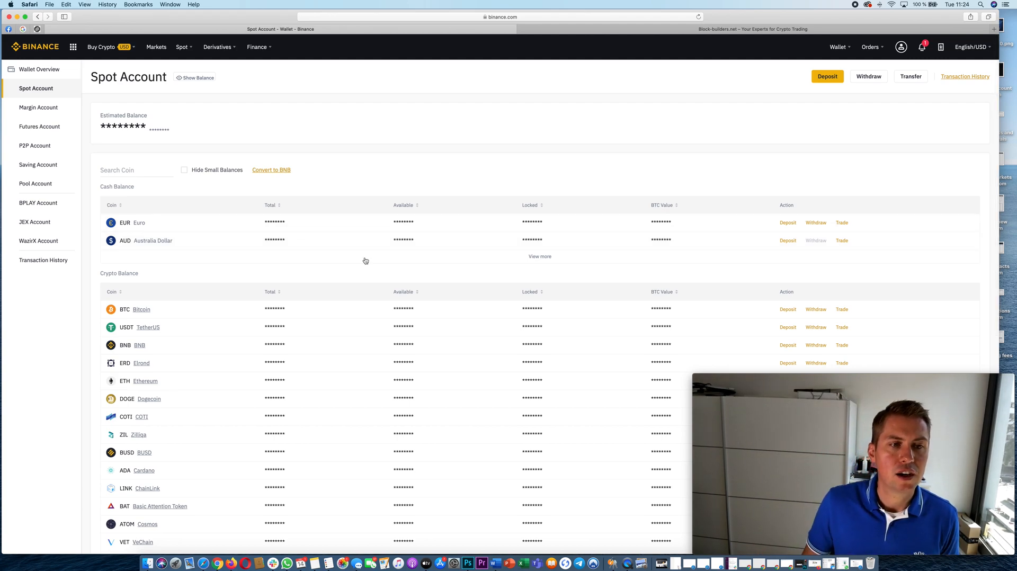
scroll("down", 3)
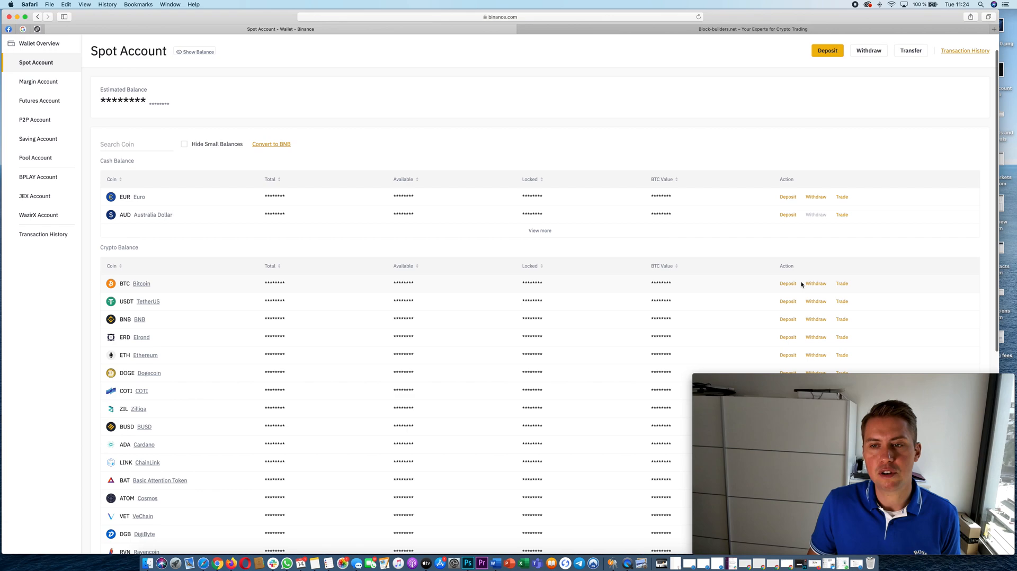
Step: Start a BTC deposit, then switch to the fiat side showing EUR payment methods and deposit history
left_click(827, 51)
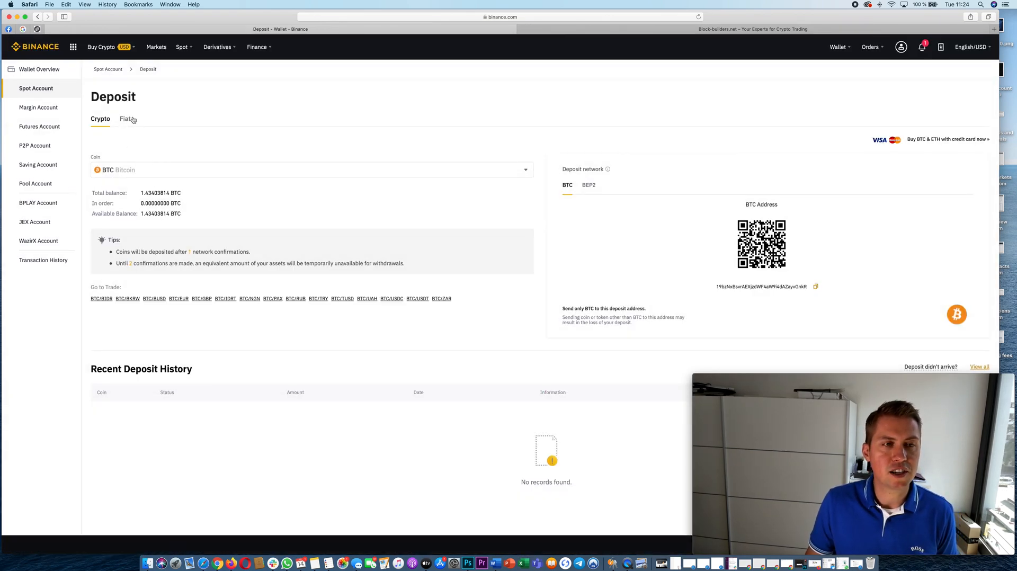
mouse_move(245, 197)
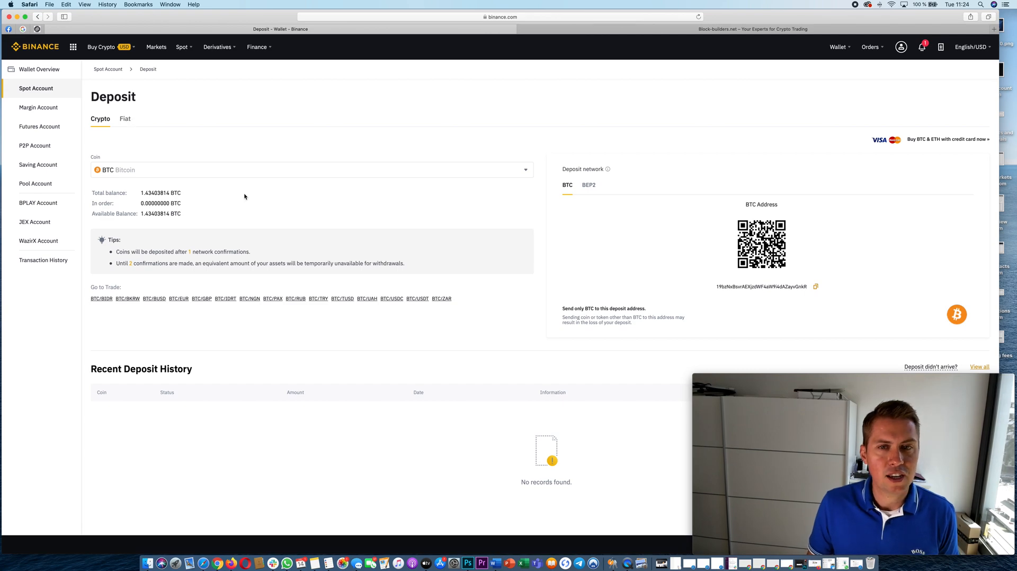
left_click(125, 118)
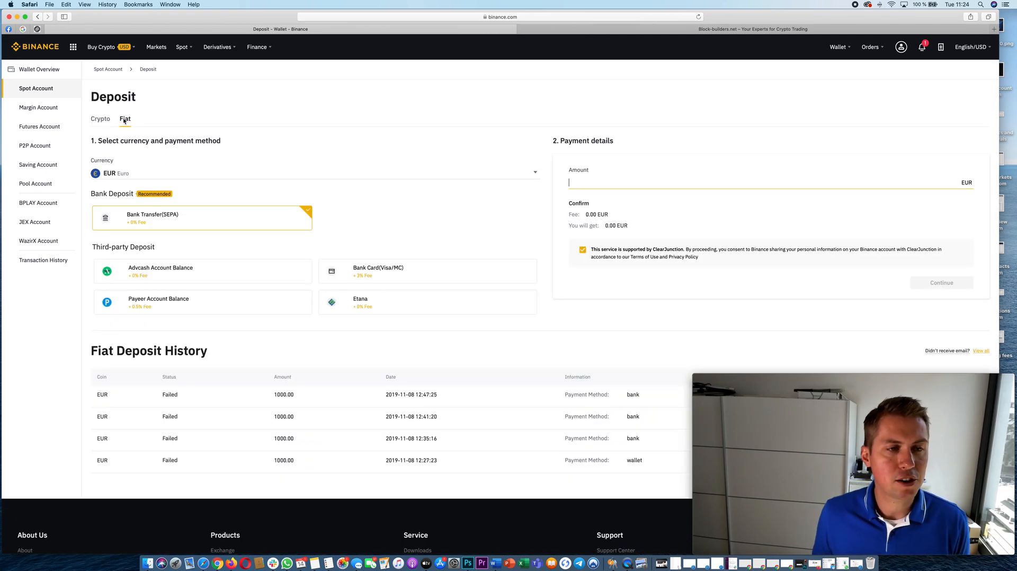
mouse_move(205, 234)
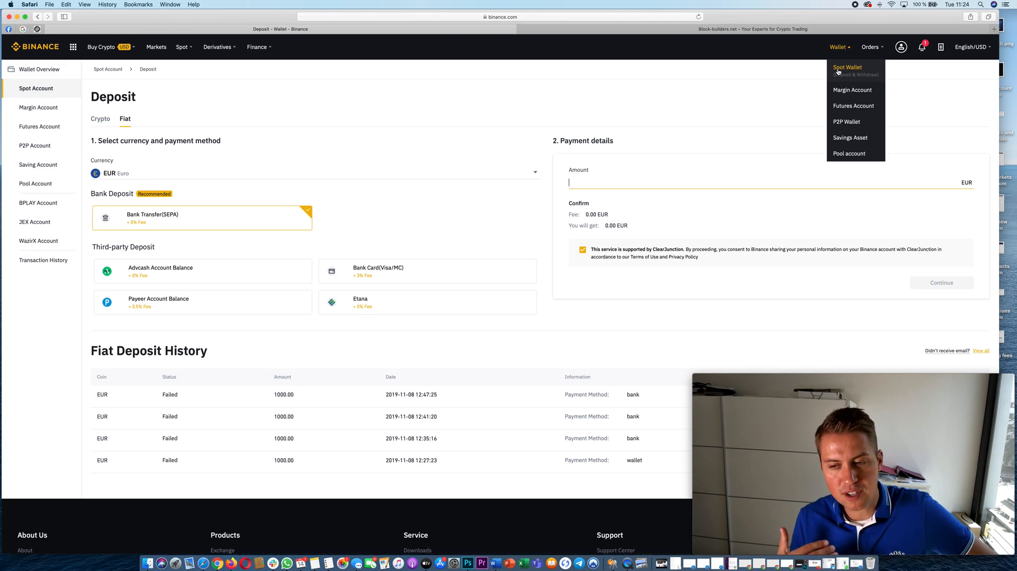
Step: Return to the Spot Wallet balances and hover Trade beside BTC to reveal its trading pairs
left_click(846, 68)
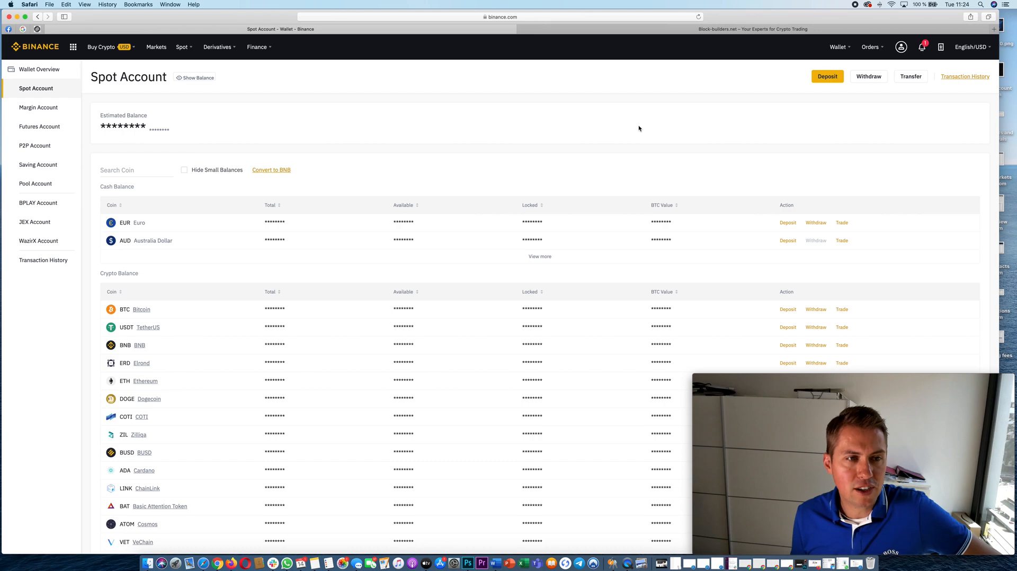
mouse_move(843, 310)
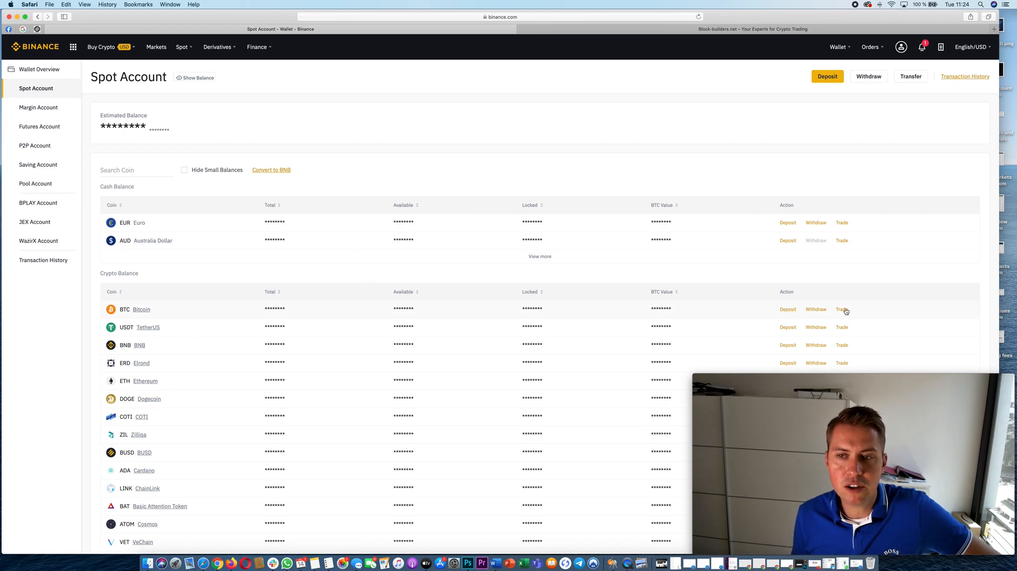
left_click(841, 309)
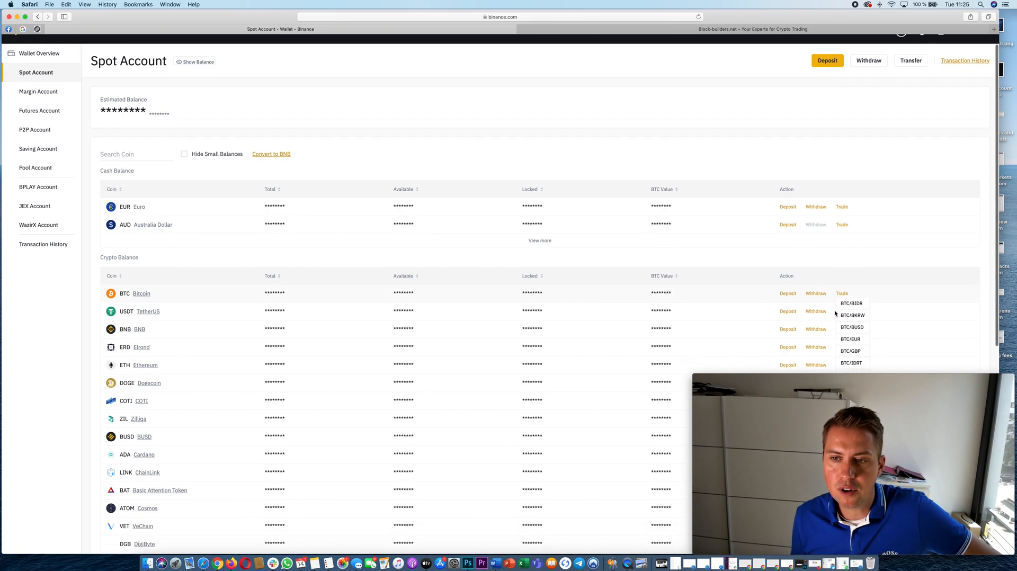
scroll("down", 3)
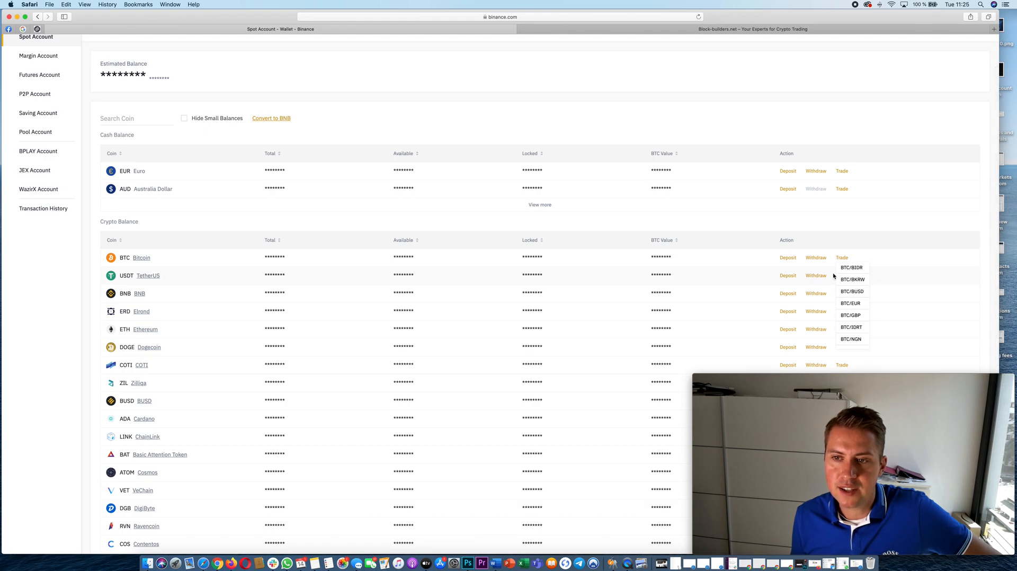
mouse_move(720, 278)
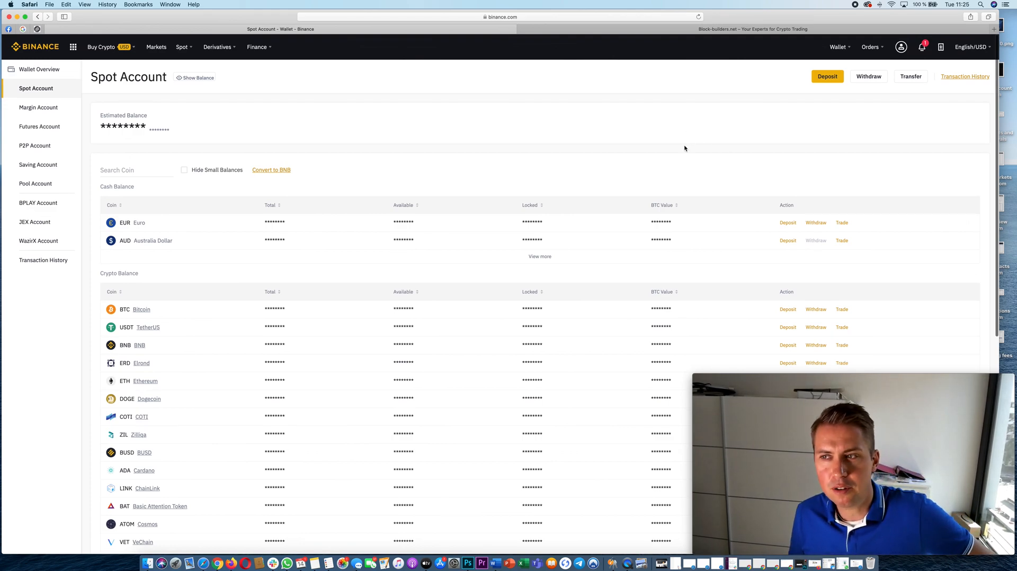
Step: Go from the Derivatives menu to the BTCUSDT Perpetual Futures trading screen
left_click(183, 47)
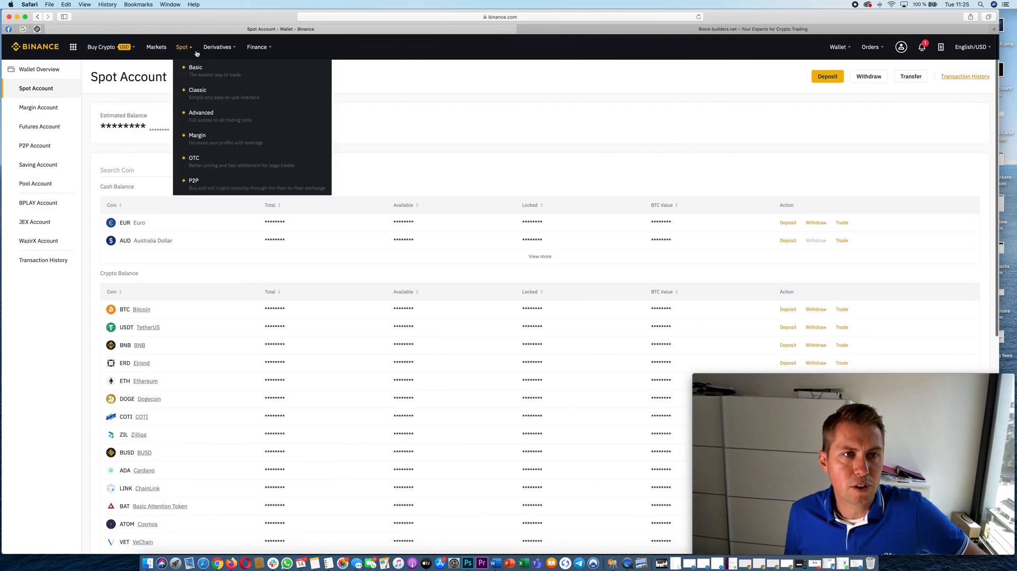
mouse_move(217, 46)
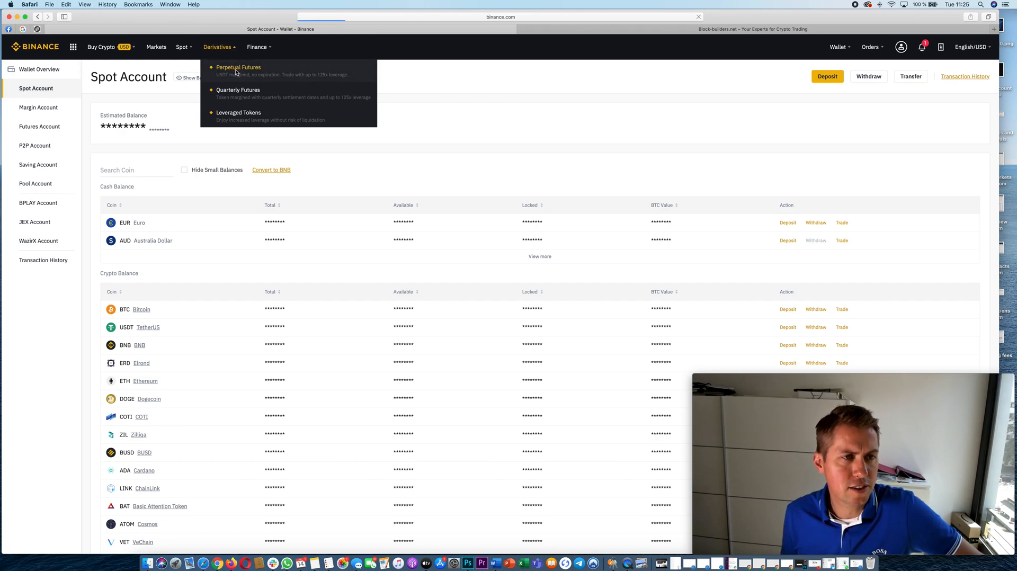
left_click(237, 68)
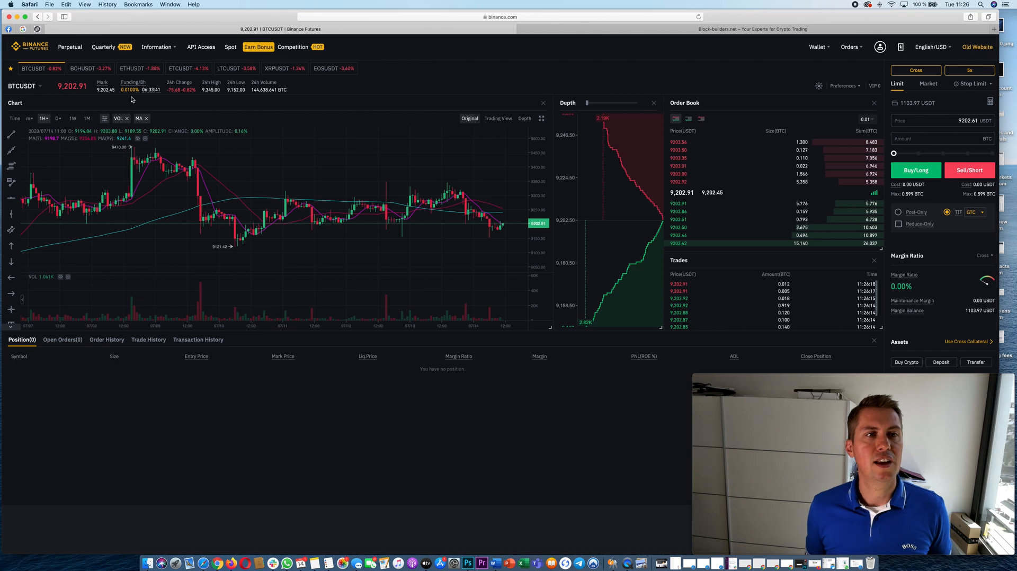
mouse_move(137, 98)
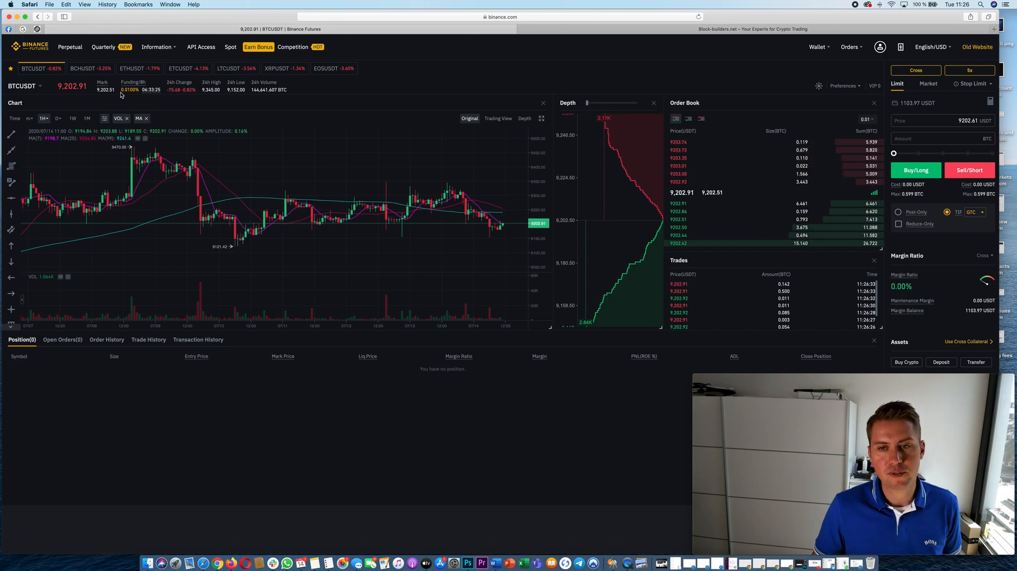
mouse_move(143, 90)
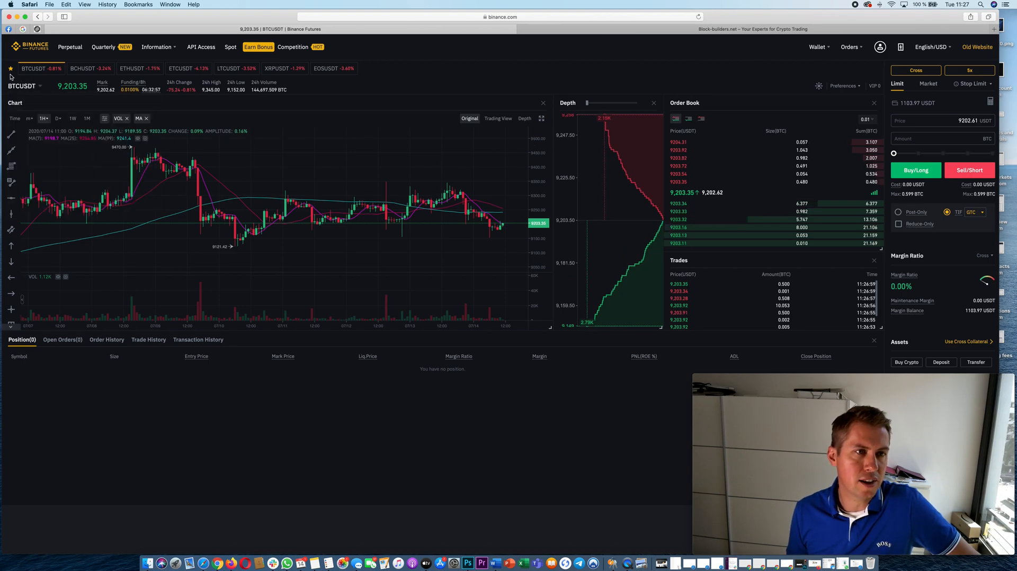
left_click(36, 88)
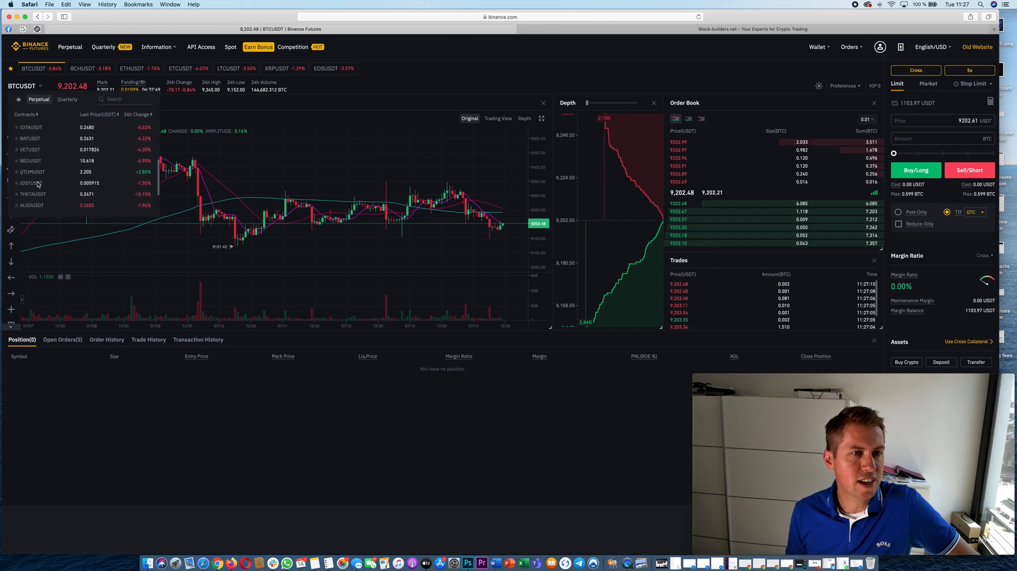
scroll("down", 3)
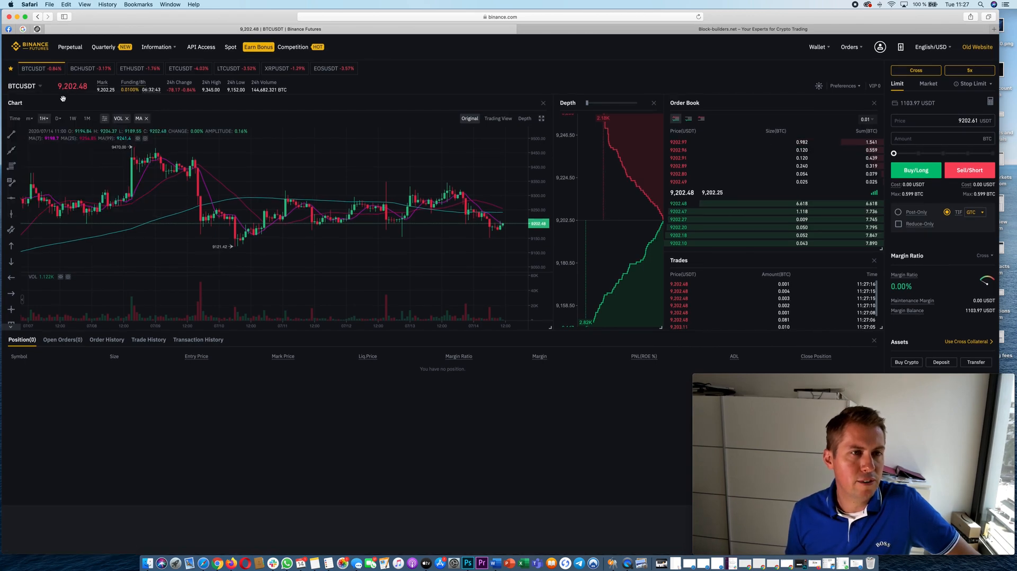
left_click(33, 86)
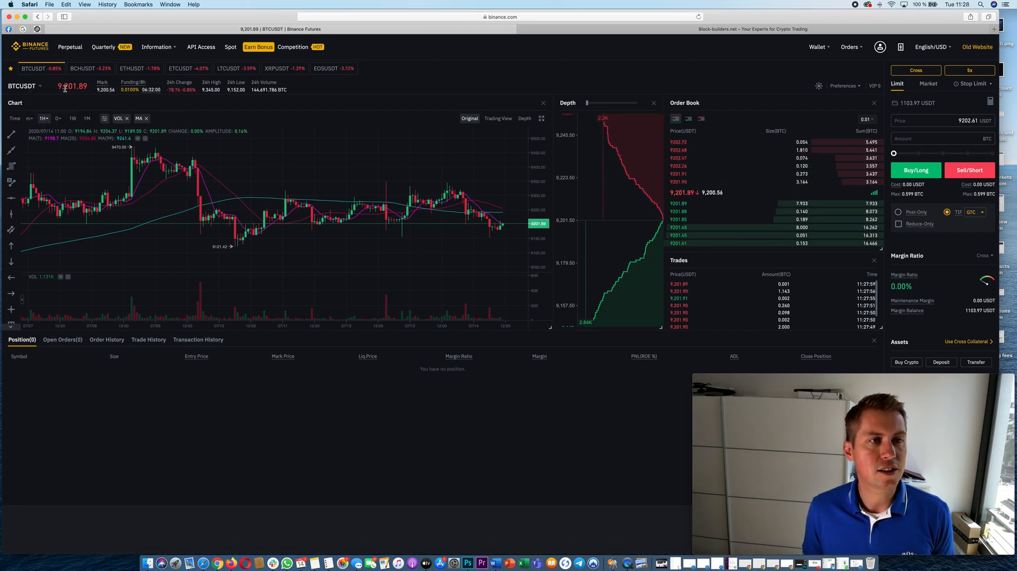
left_click(33, 86)
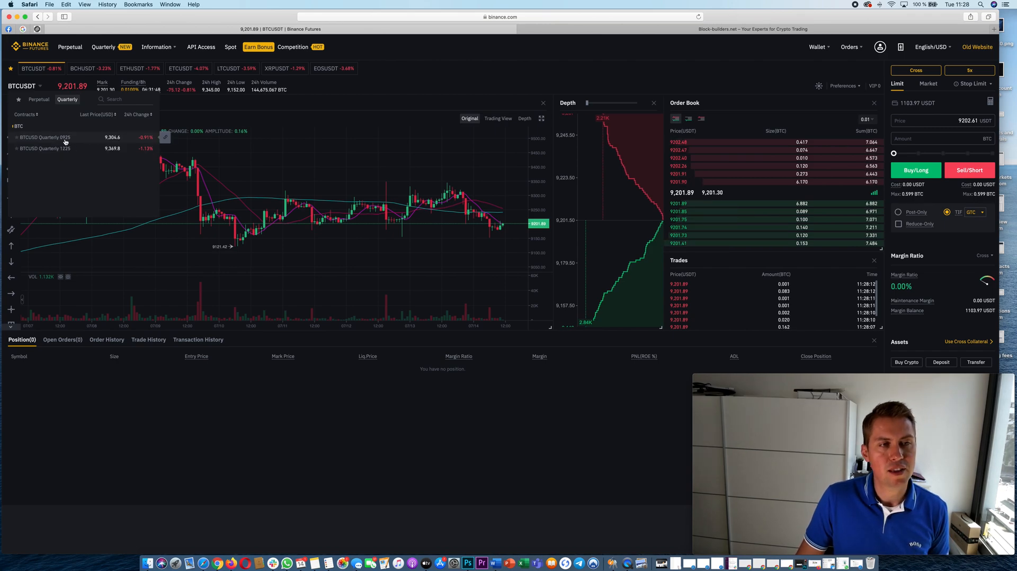
left_click(70, 48)
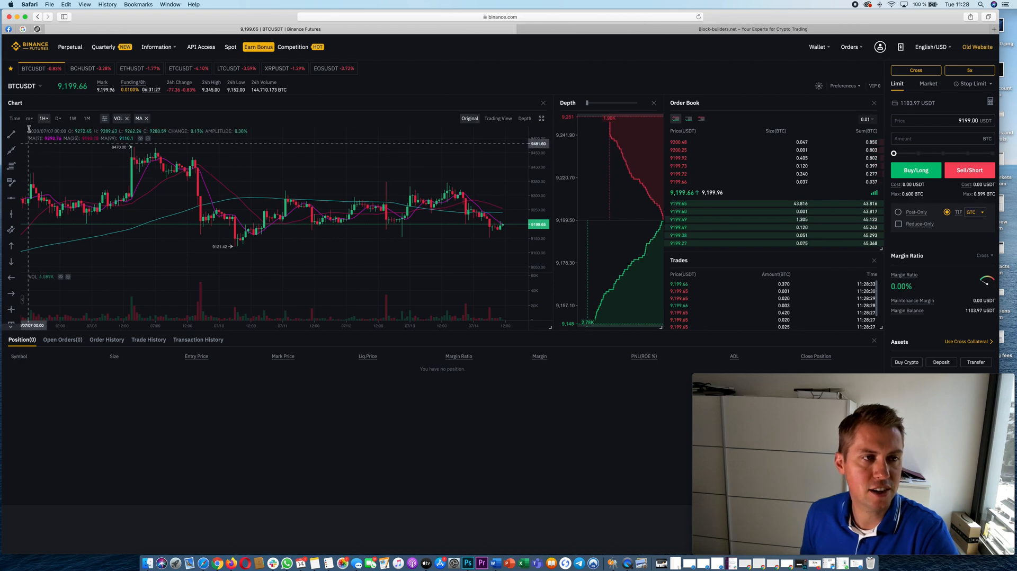
Step: Switch the chart to 30m candles and start a transfer from Spot to Perpetual wallet
left_click(43, 119)
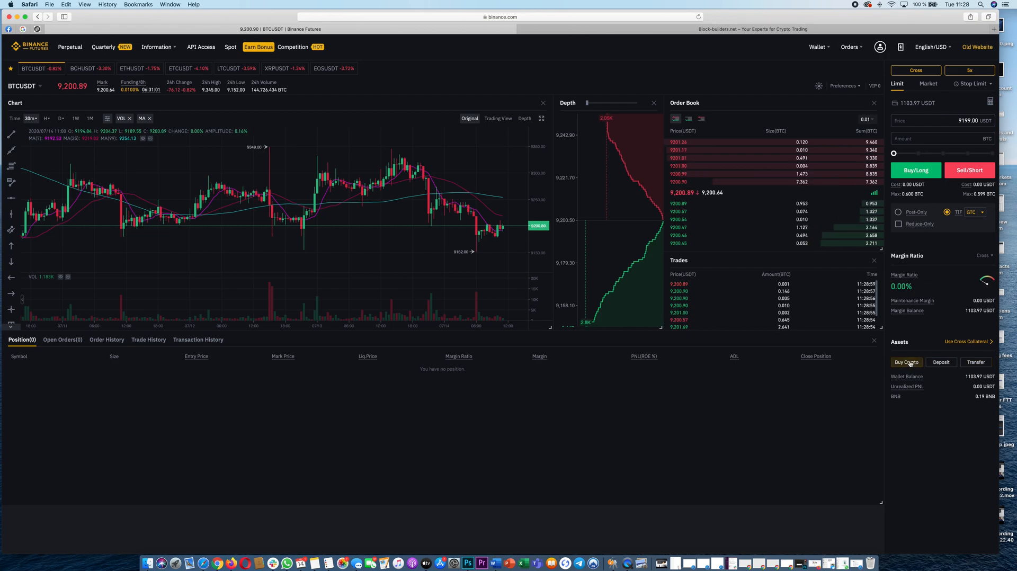
left_click(975, 363)
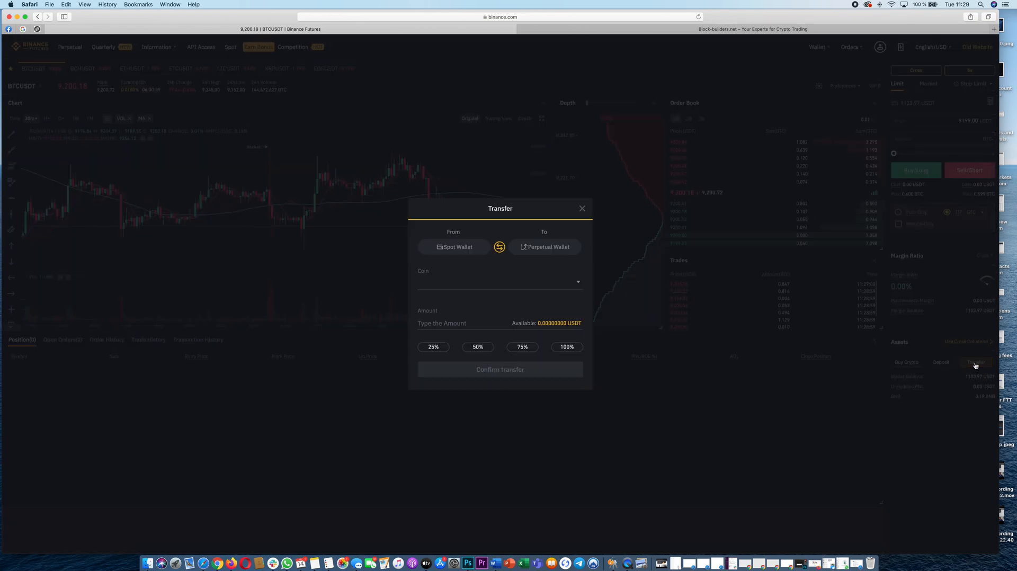
Step: Pick USDT, swap the transfer direction back and forth, then close the dialog without transferring
left_click(500, 282)
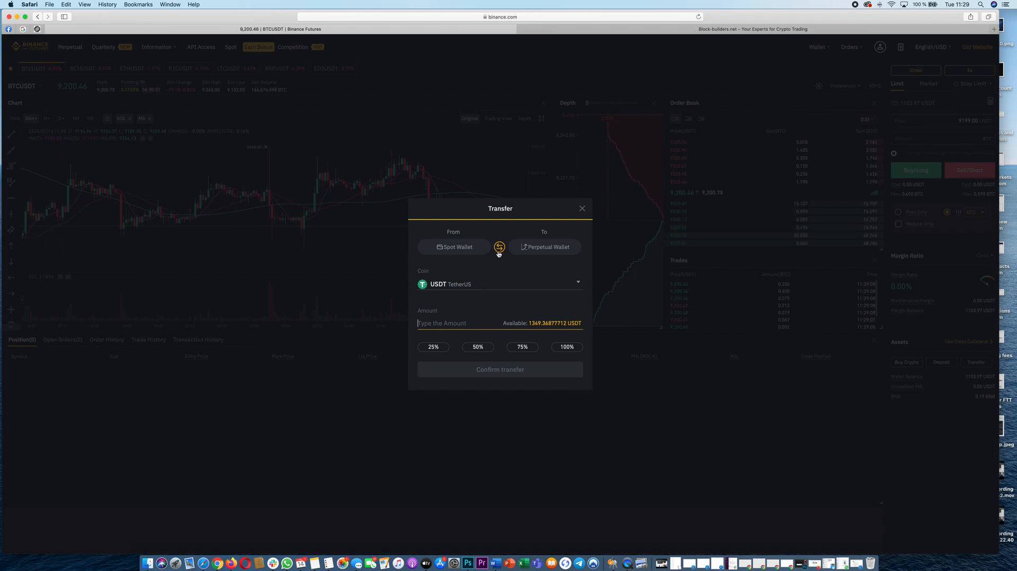
left_click(499, 247)
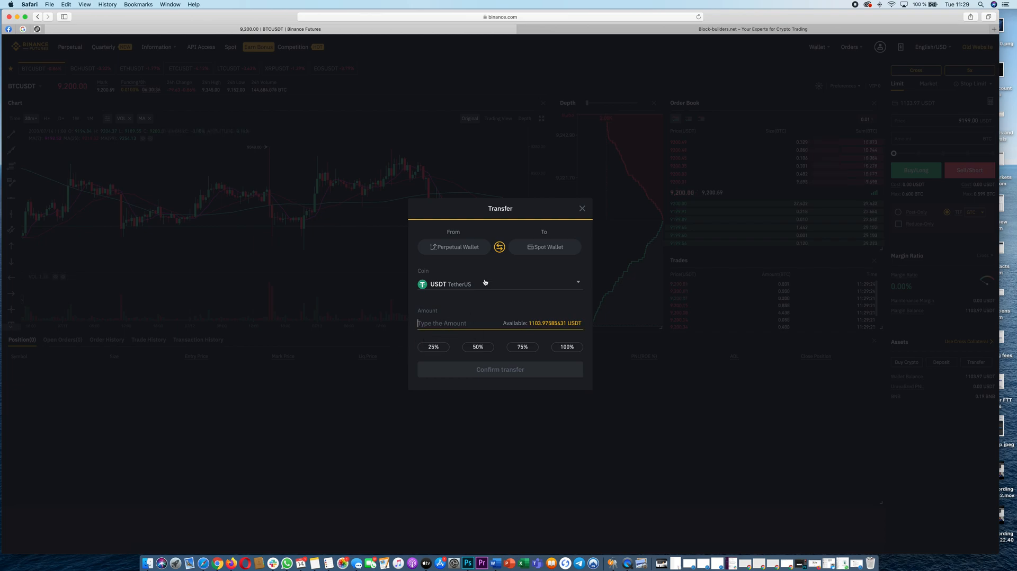
left_click(499, 247)
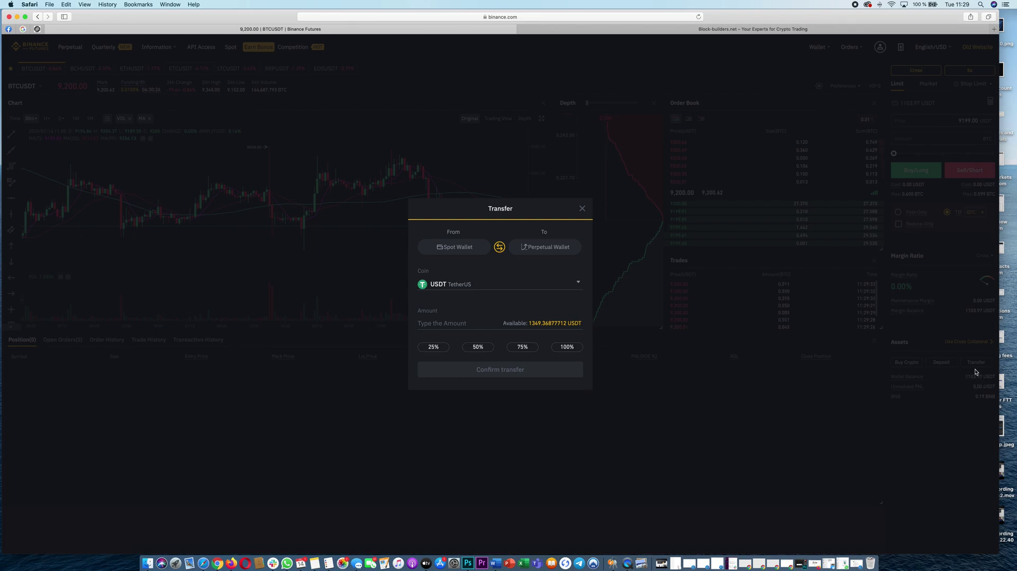
mouse_move(540, 324)
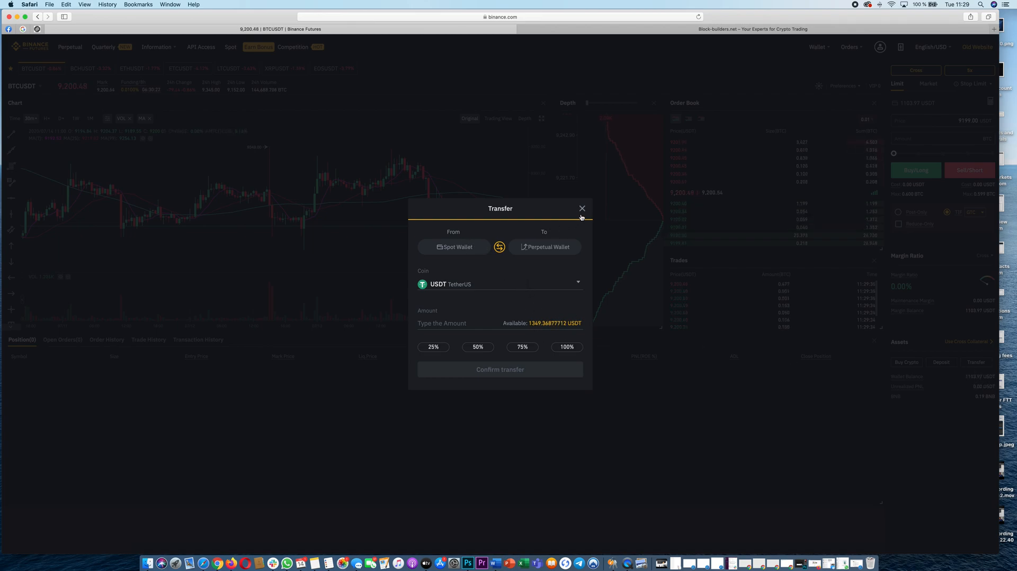
left_click(583, 209)
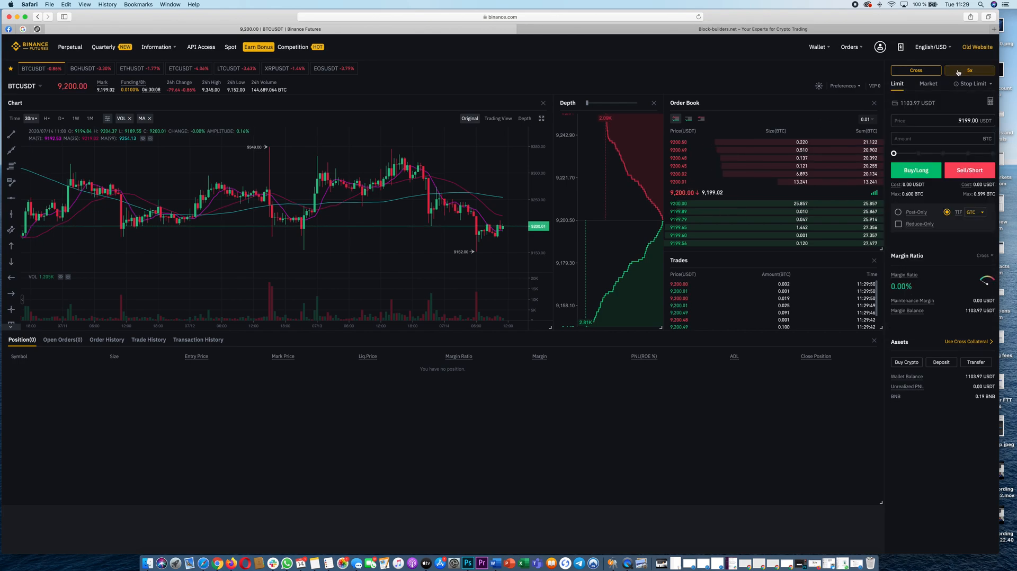
left_click(969, 70)
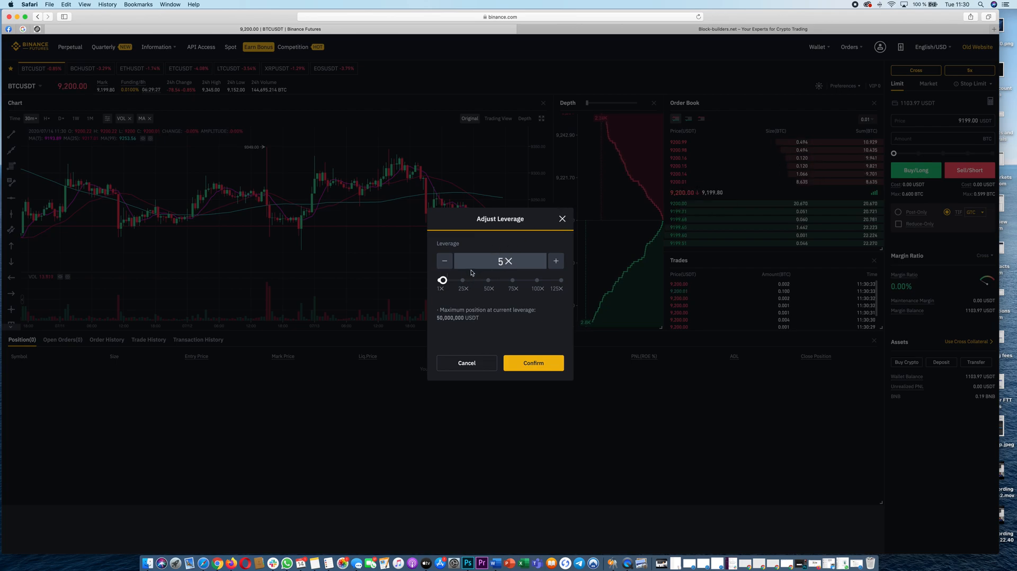
Step: Slide the leverage up past 14x, settle it at 10x and confirm
left_click_drag(442, 280, 446, 280)
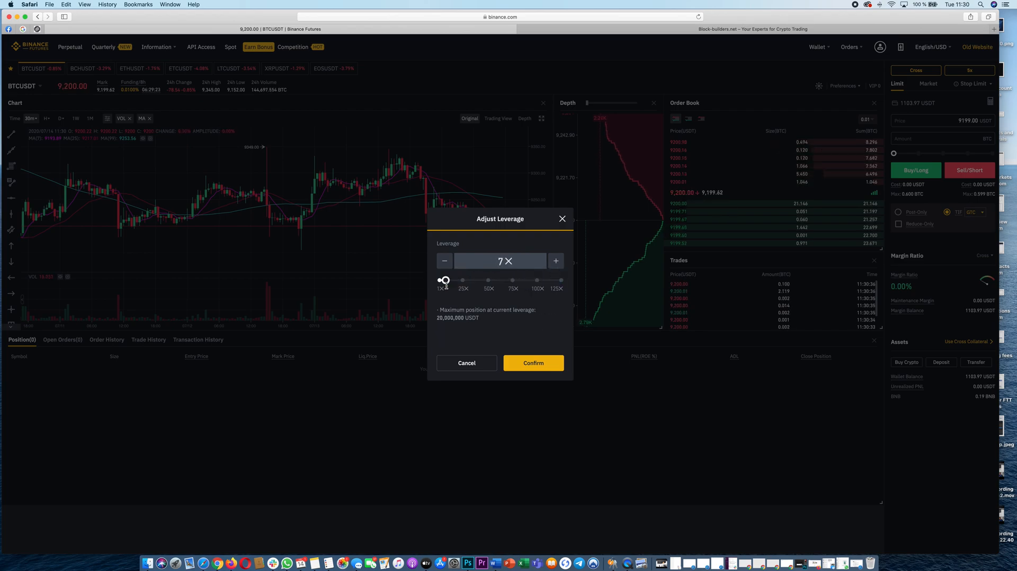
left_click_drag(445, 279, 451, 280)
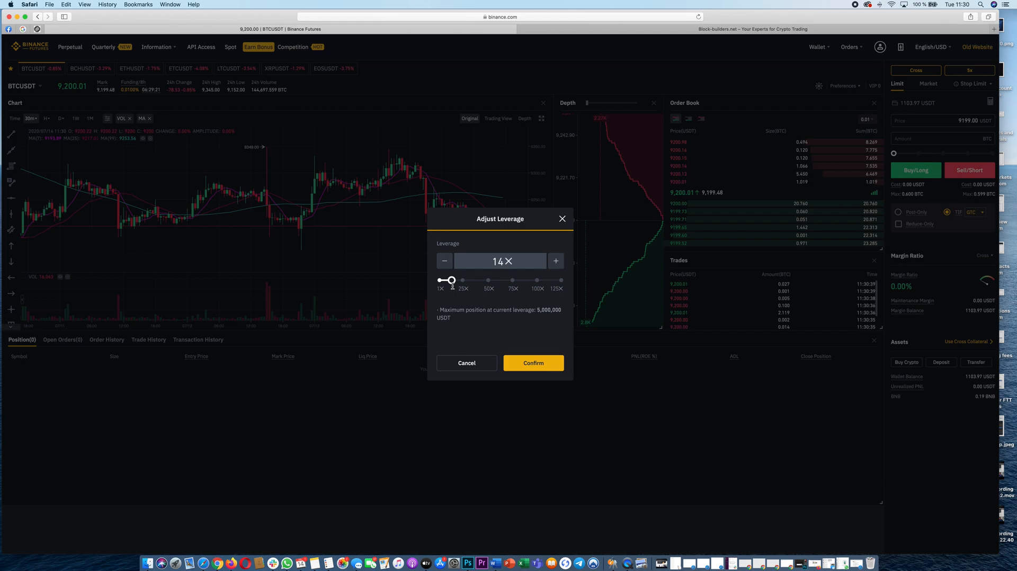
left_click_drag(451, 281, 447, 281)
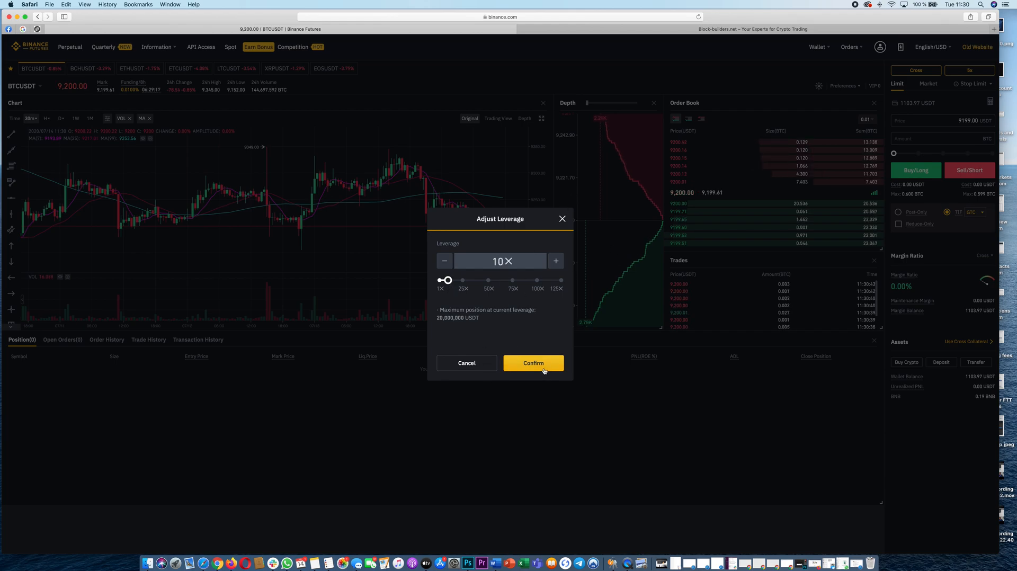
left_click(533, 364)
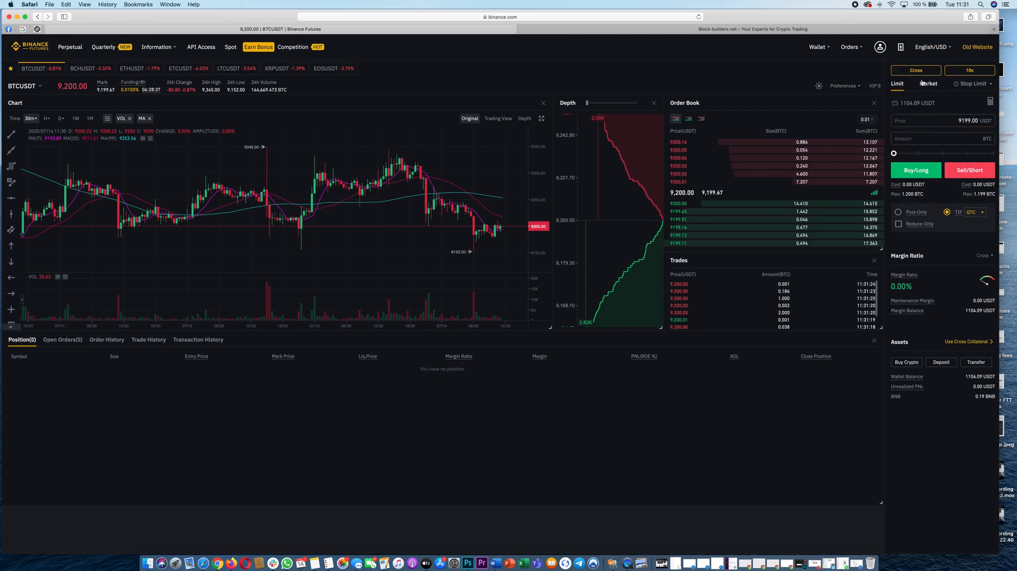
Step: Choose a market order, try amounts of 1 and 10, then size it at 100% of available balance
left_click(929, 84)
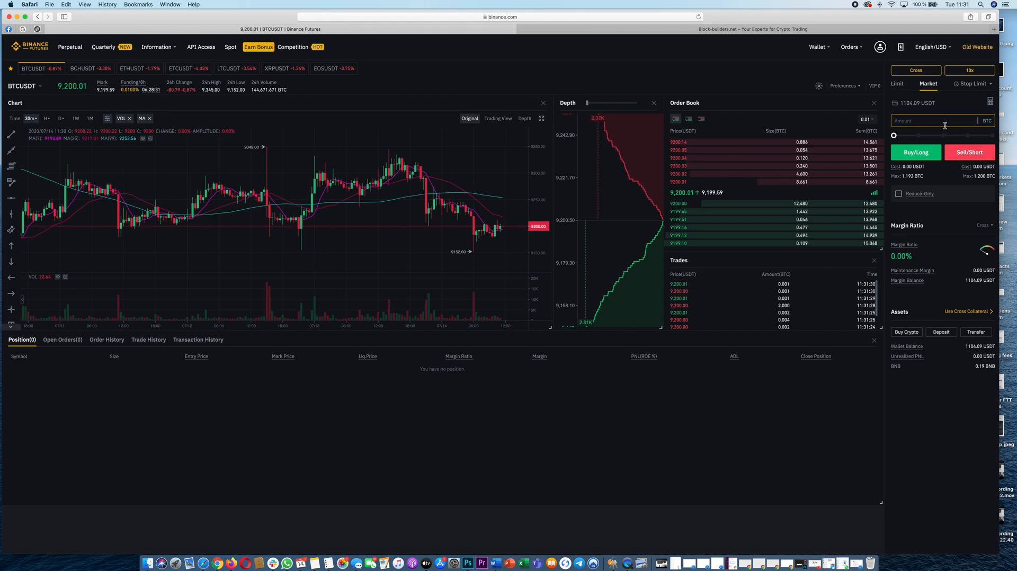
type("1")
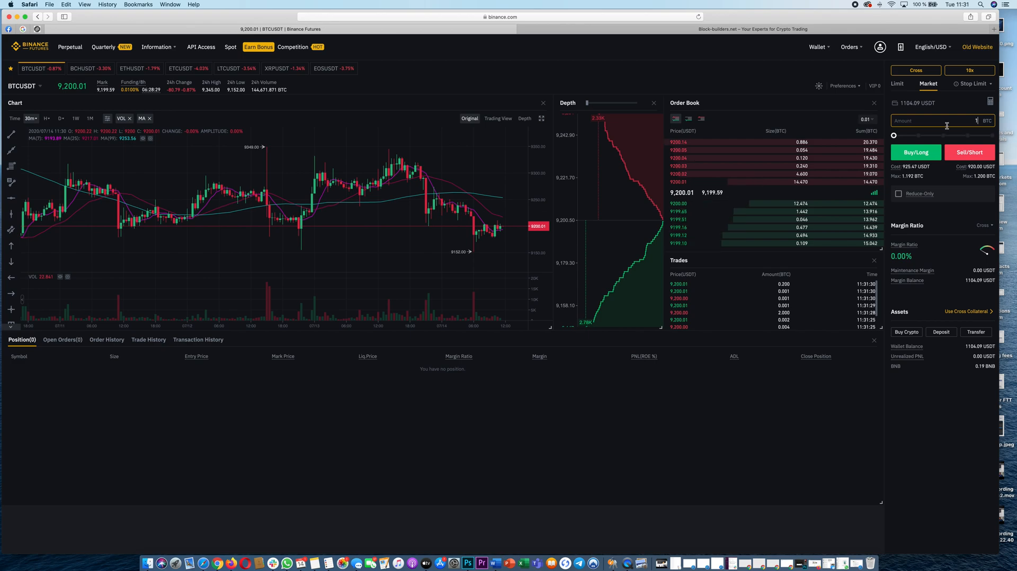
type("10")
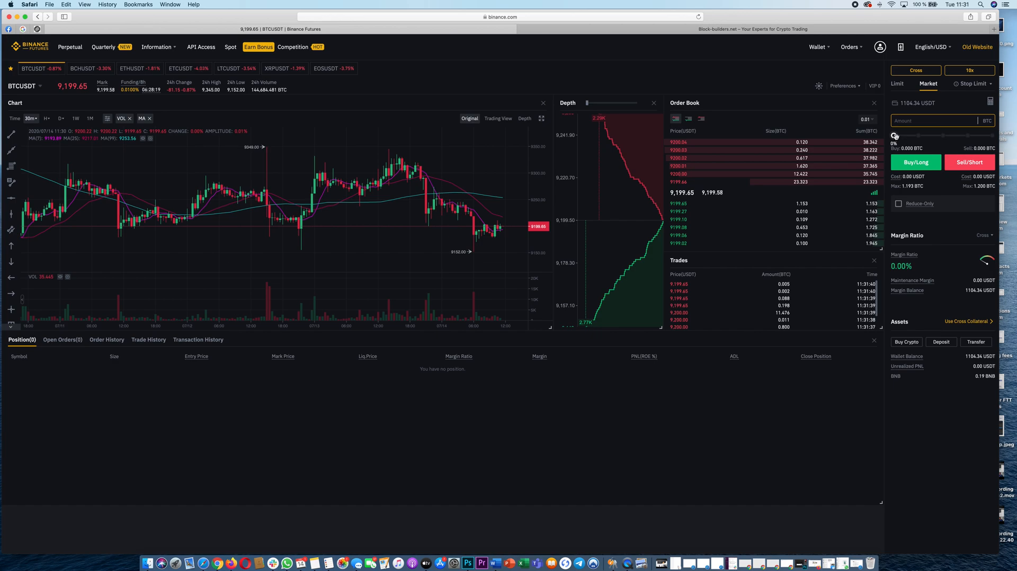
type("1")
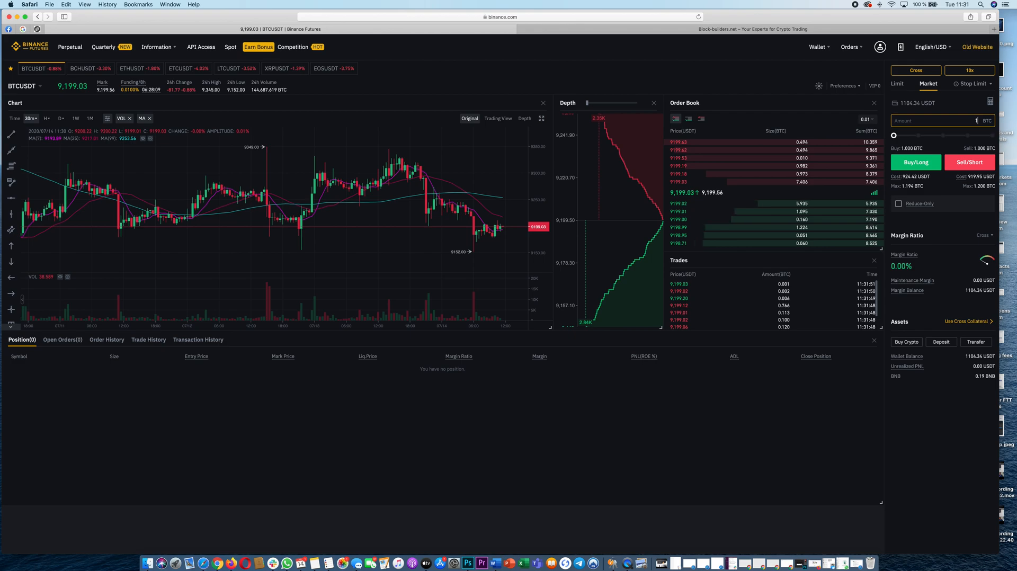
type("100%")
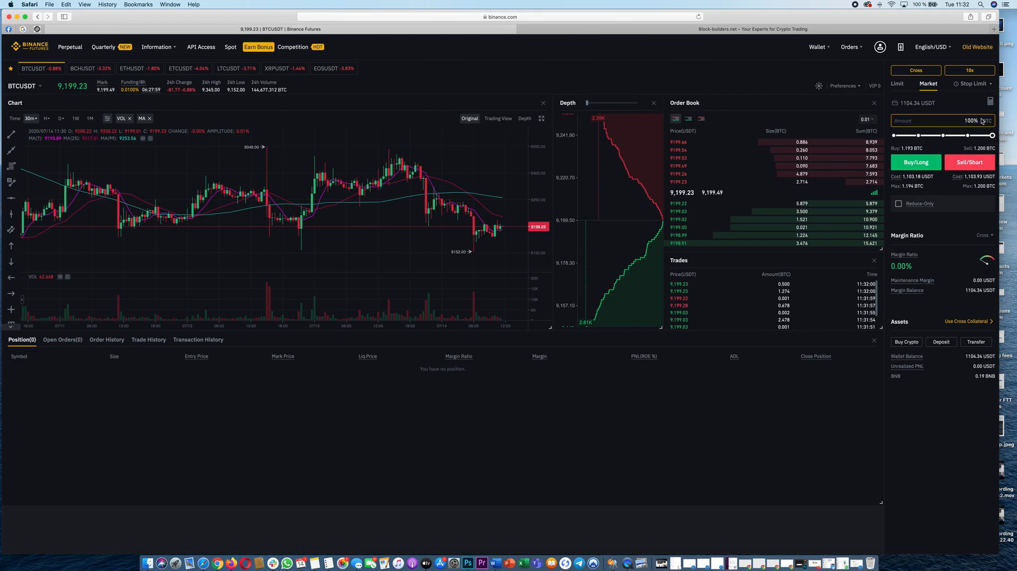
left_click_drag(981, 134, 939, 135)
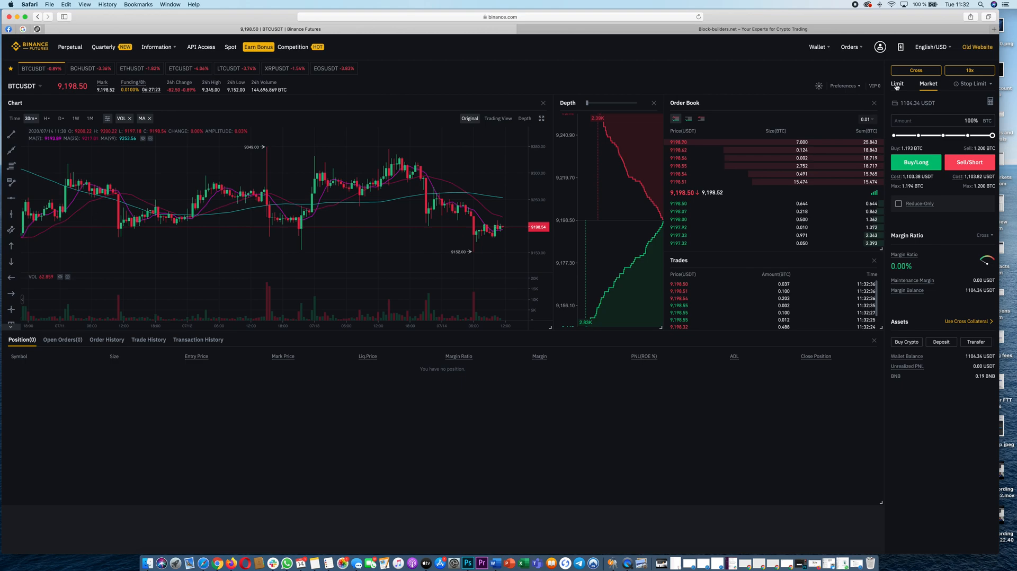
Step: Switch to a limit order at 8,000 USDT for 1.380 BTC and confirm the Buy/Long
left_click(896, 83)
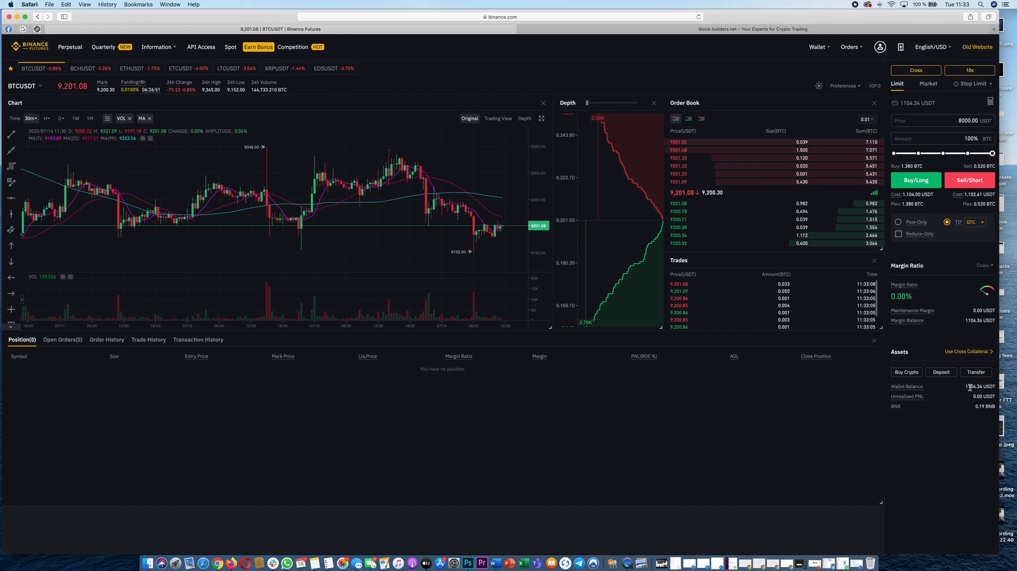
mouse_move(898, 223)
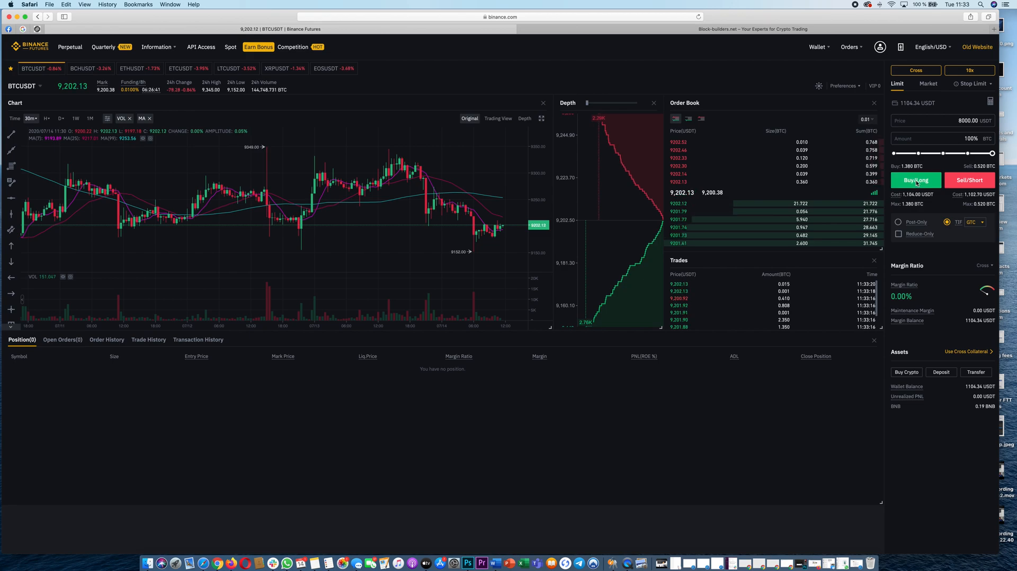
left_click(915, 180)
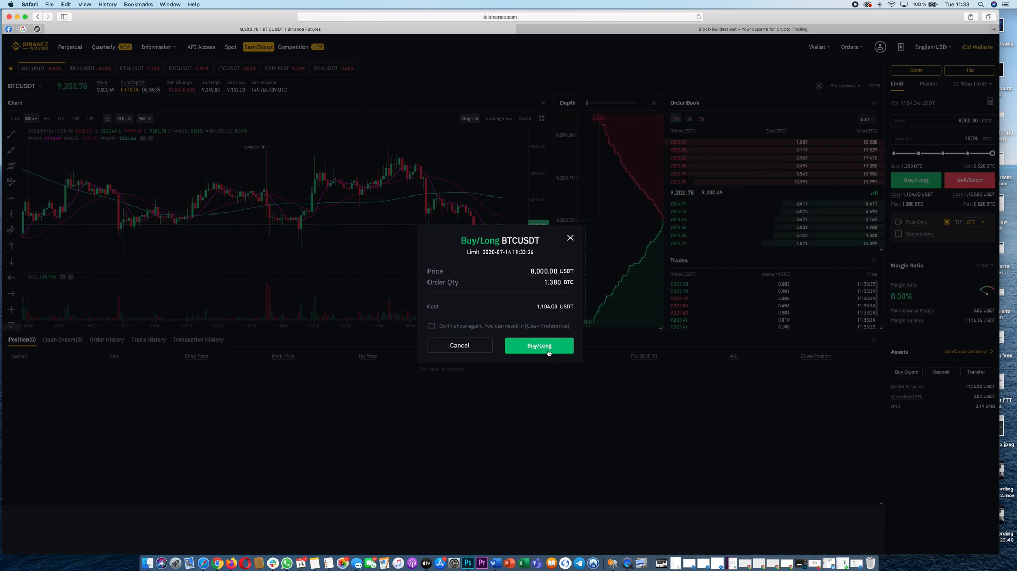
left_click(538, 345)
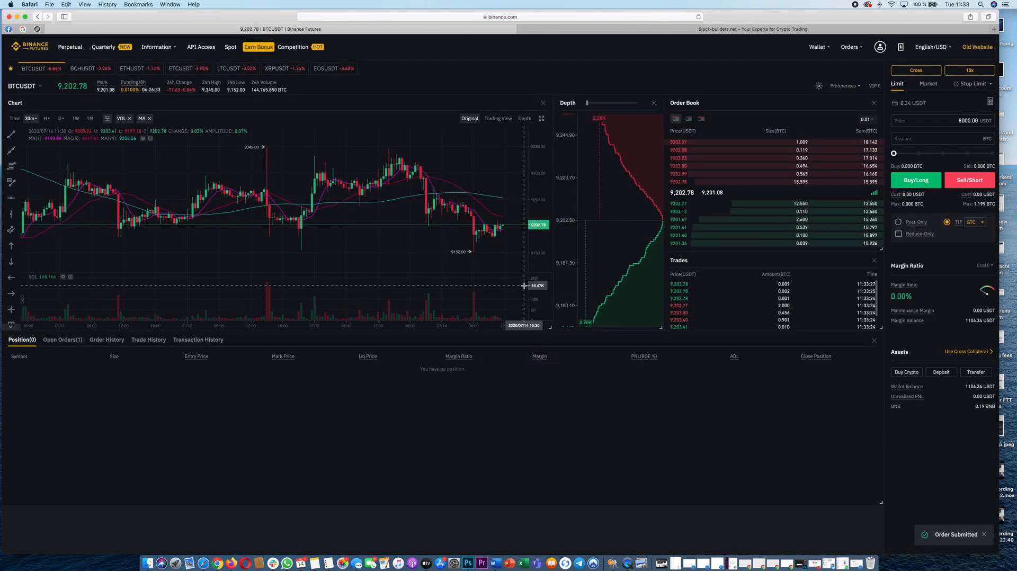
Step: In Open Orders, cancel the pending 8,000 USDT BTCUSDT limit buy
left_click(62, 340)
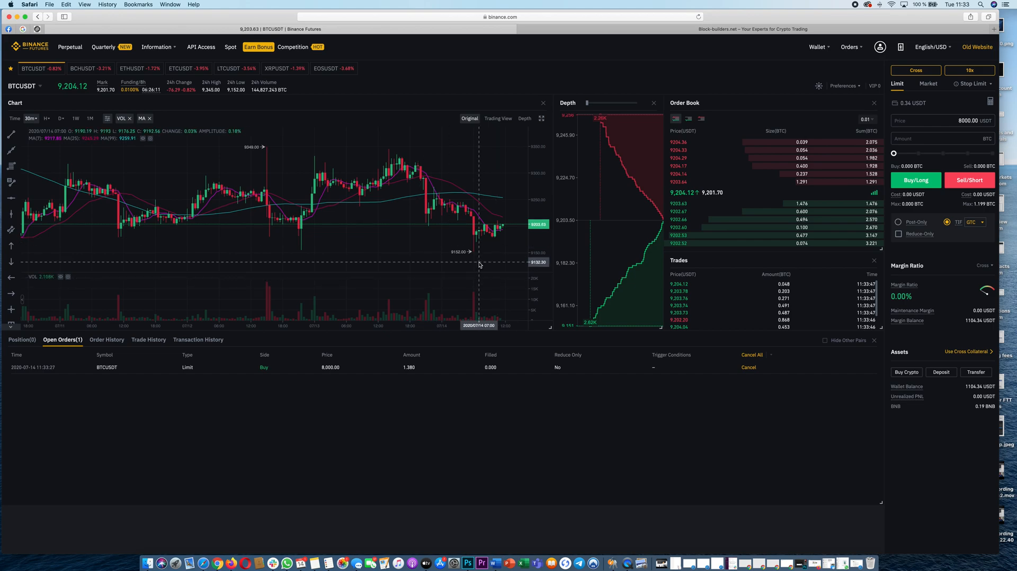
mouse_move(460, 273)
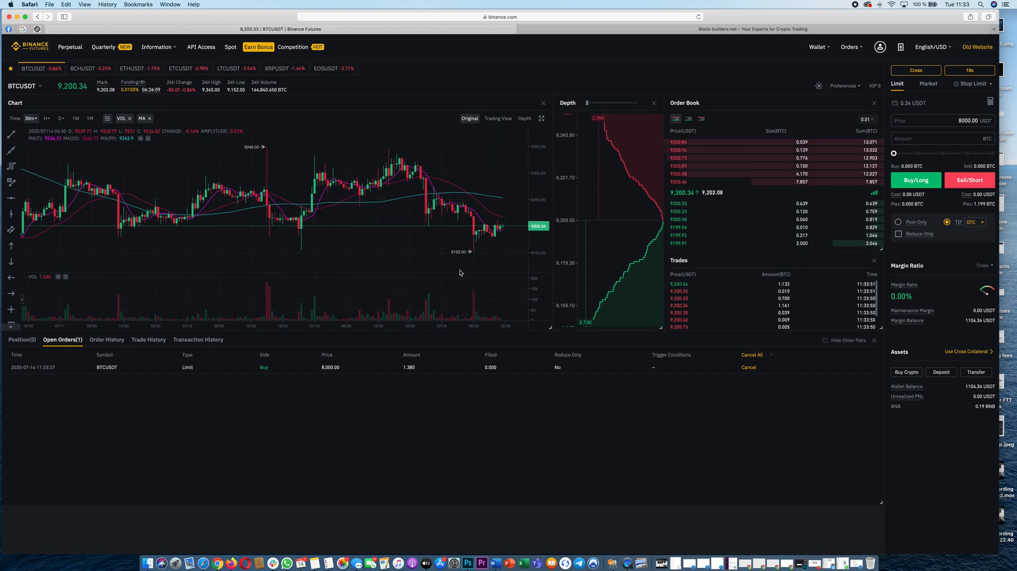
mouse_move(486, 252)
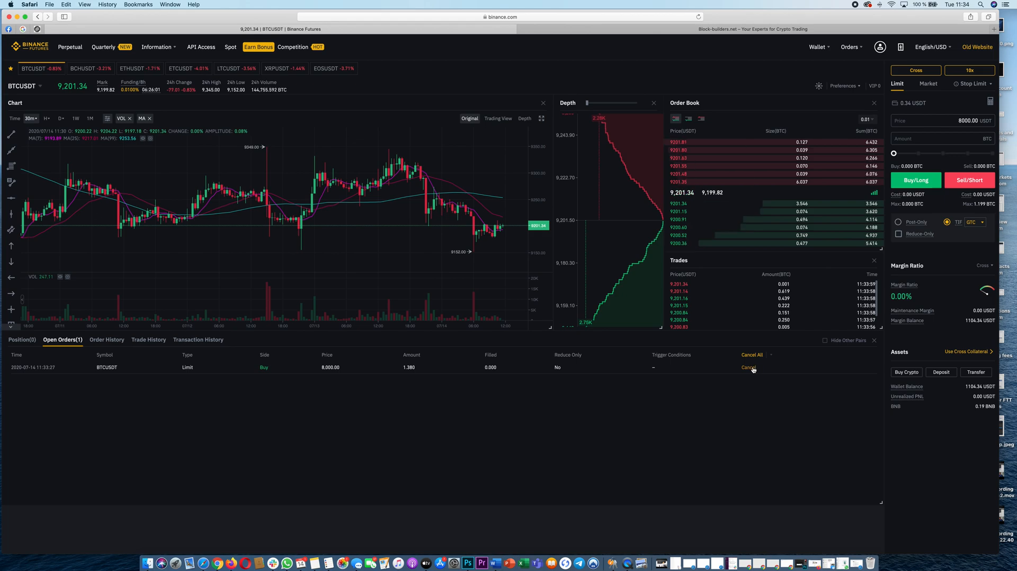
left_click(748, 368)
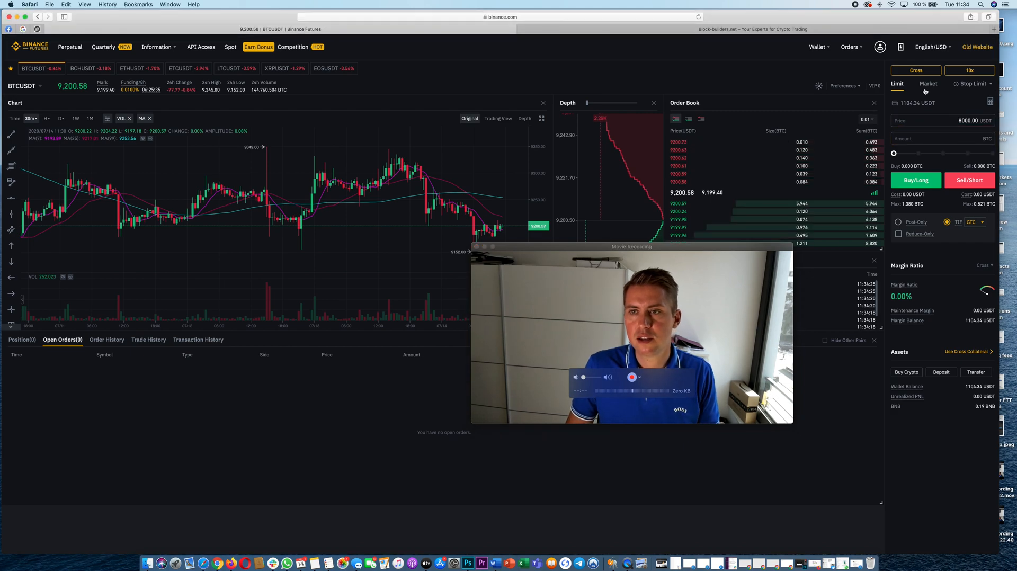
Step: Place a market Buy/Long on BTCUSDT sized at 1% of balance (0.011 BTC, 10x)
left_click(928, 83)
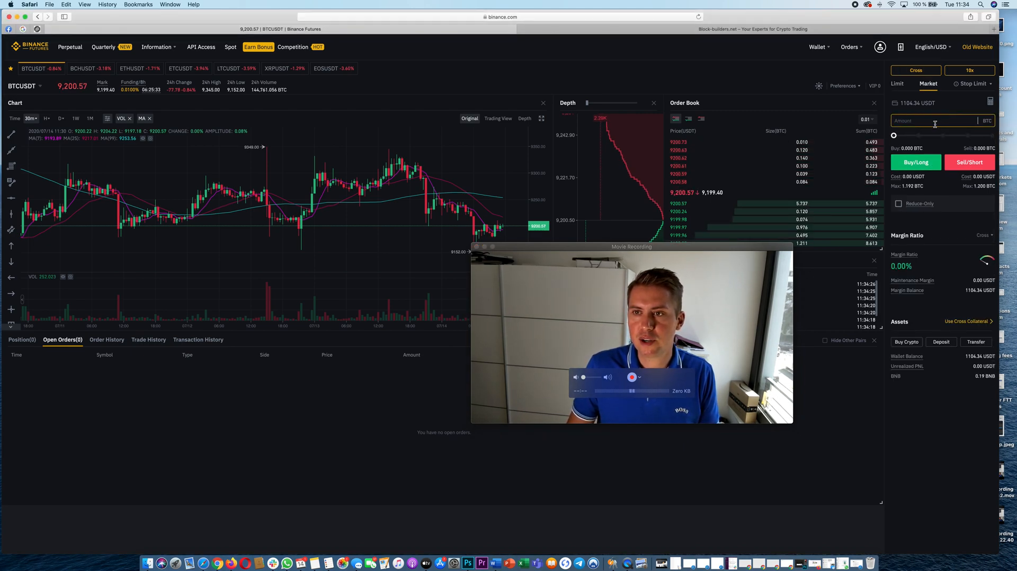
left_click_drag(894, 135, 902, 134)
type("1")
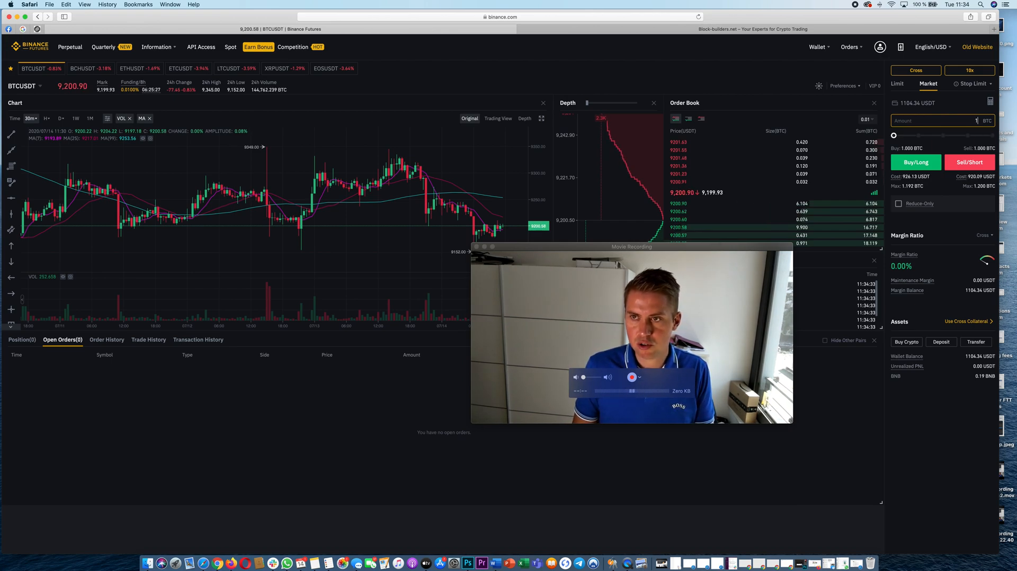
left_click_drag(894, 135, 920, 135)
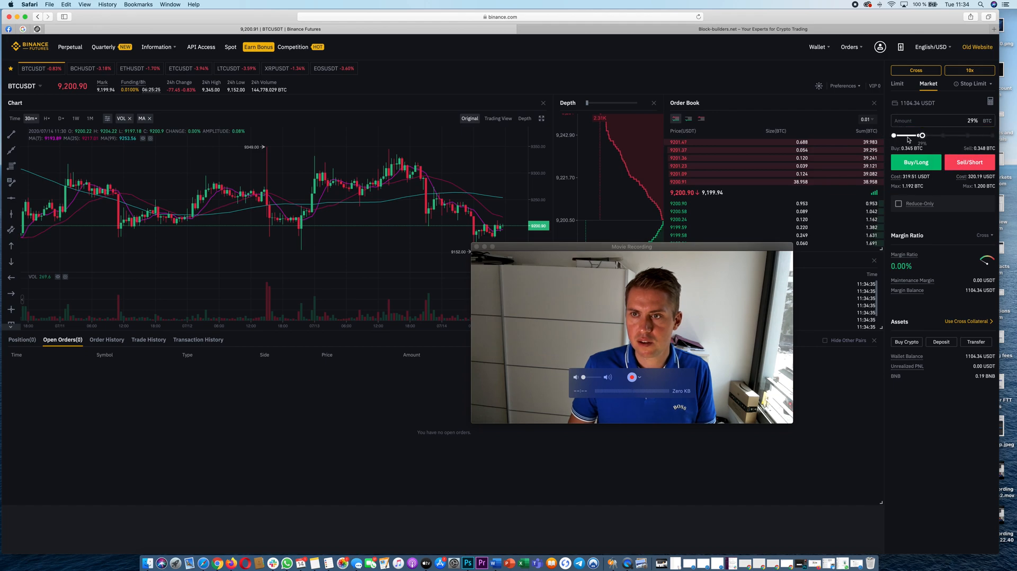
left_click_drag(920, 135, 894, 135)
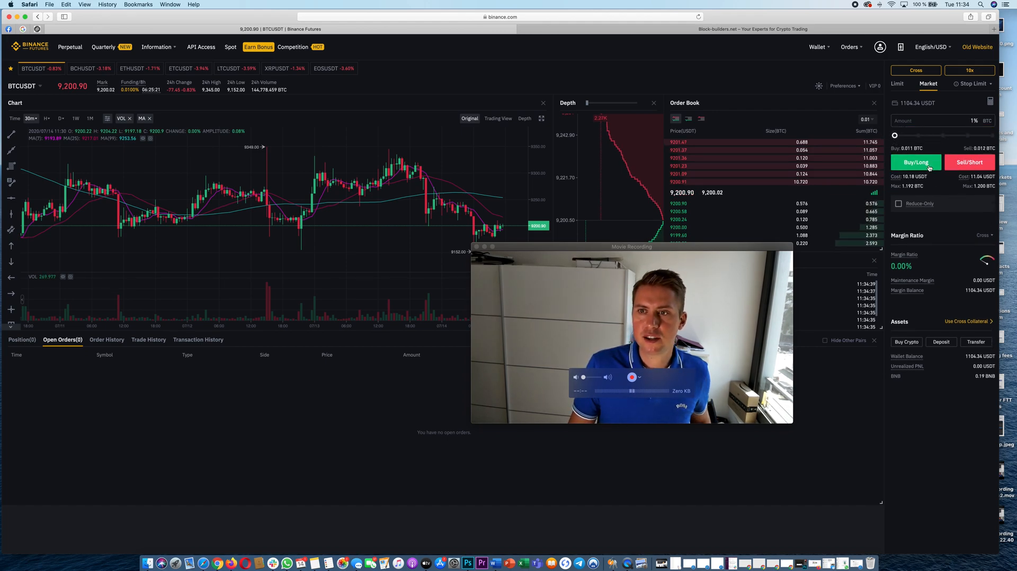
left_click(915, 162)
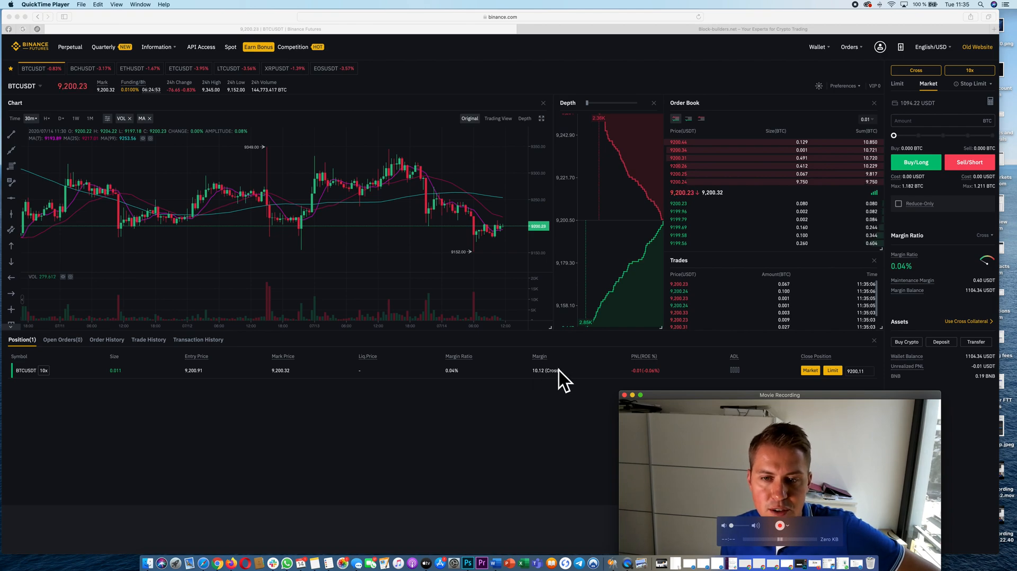
mouse_move(650, 364)
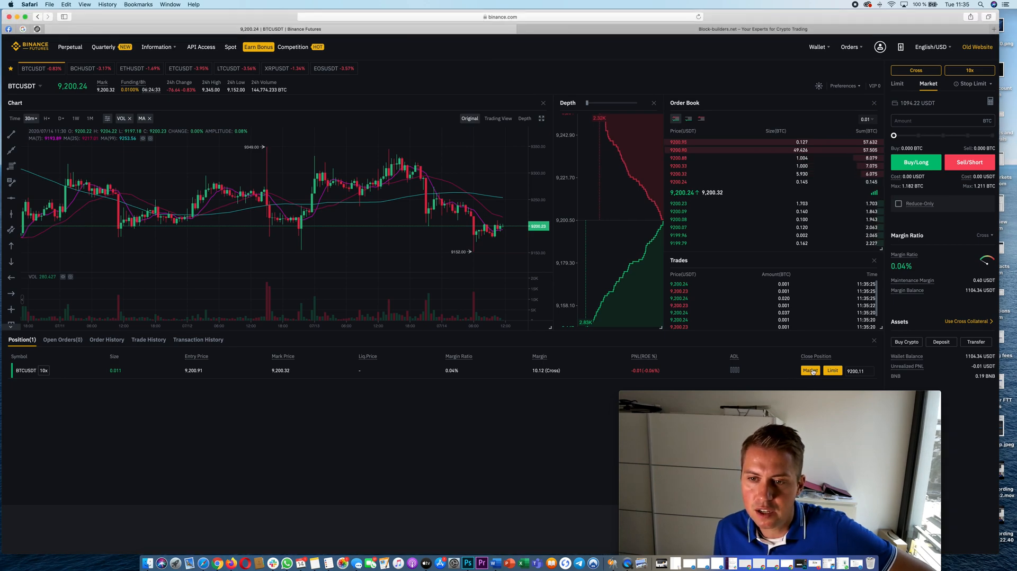
Step: Close the 0.011 BTC BTCUSDT long at market from the Positions tab
left_click(811, 371)
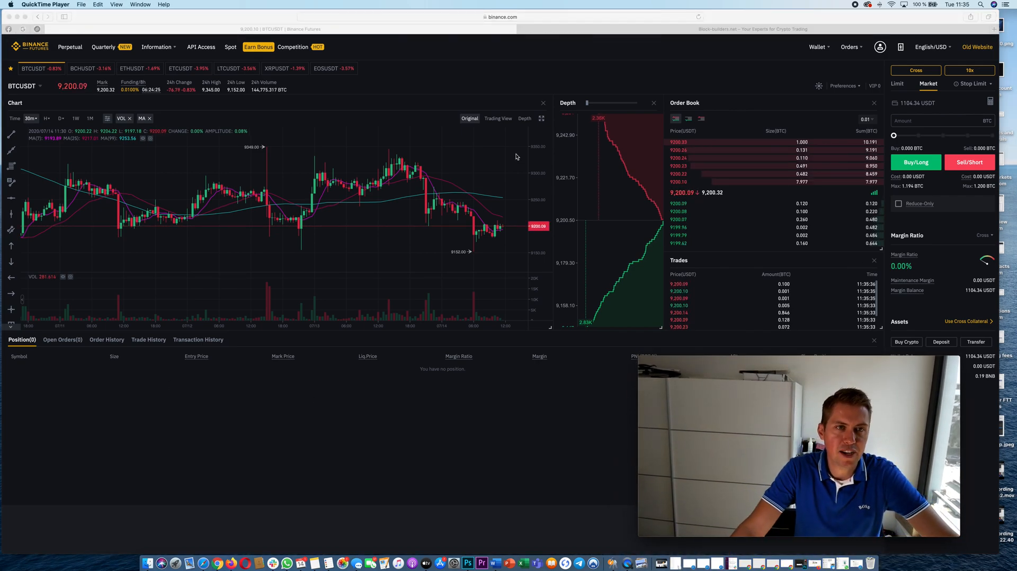
mouse_move(259, 111)
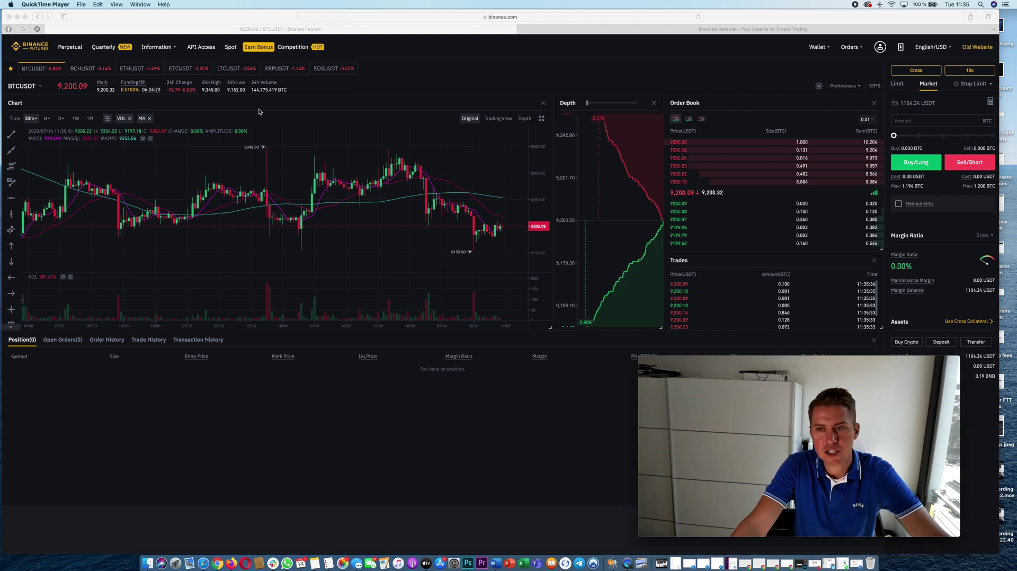